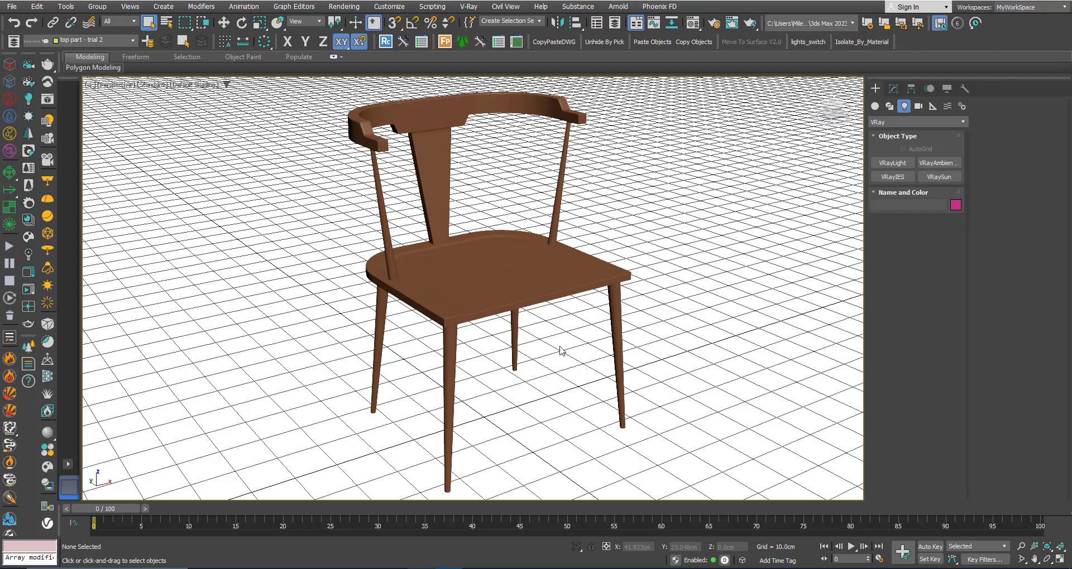
{"action": "mouse_move", "coordinate": [480, 291]}
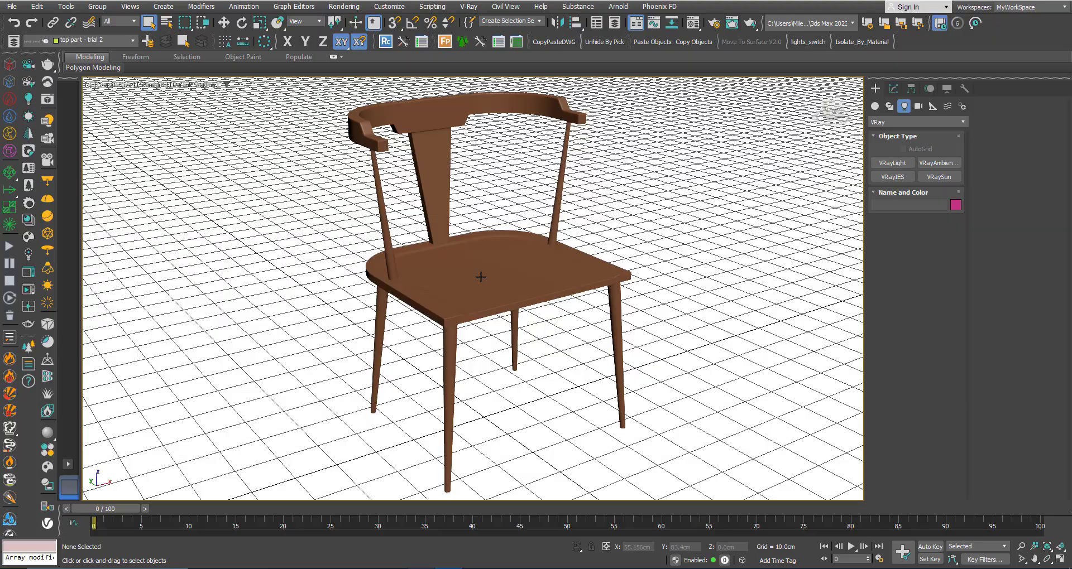
Orbit around the finished reference chair to view it from front, side and three-quarter
{"action": "left_click_drag", "start_coordinate": [479, 277], "coordinate": [502, 301]}
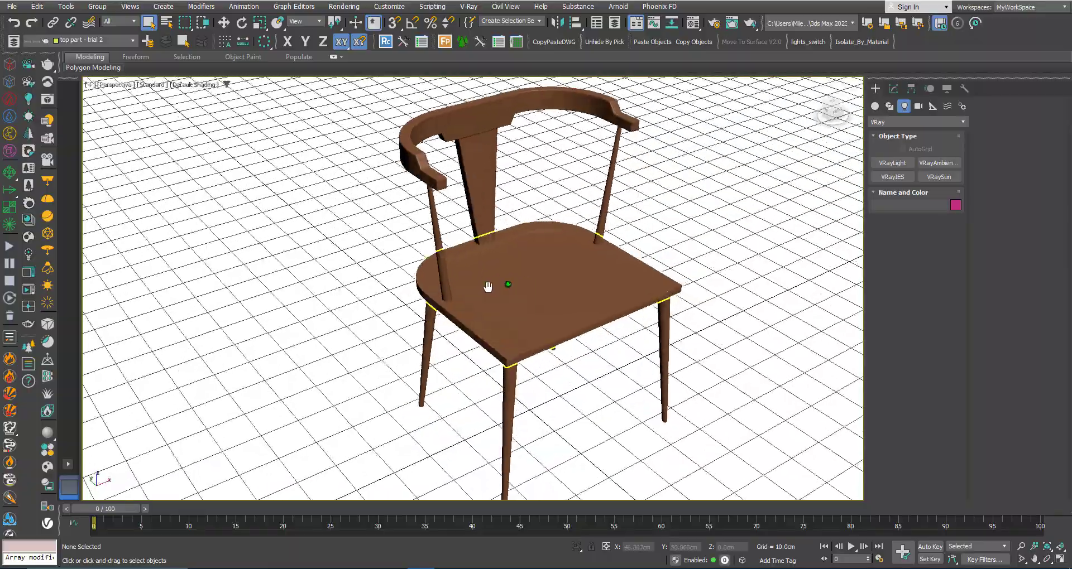
{"action": "left_click_drag", "start_coordinate": [488, 285], "coordinate": [416, 264]}
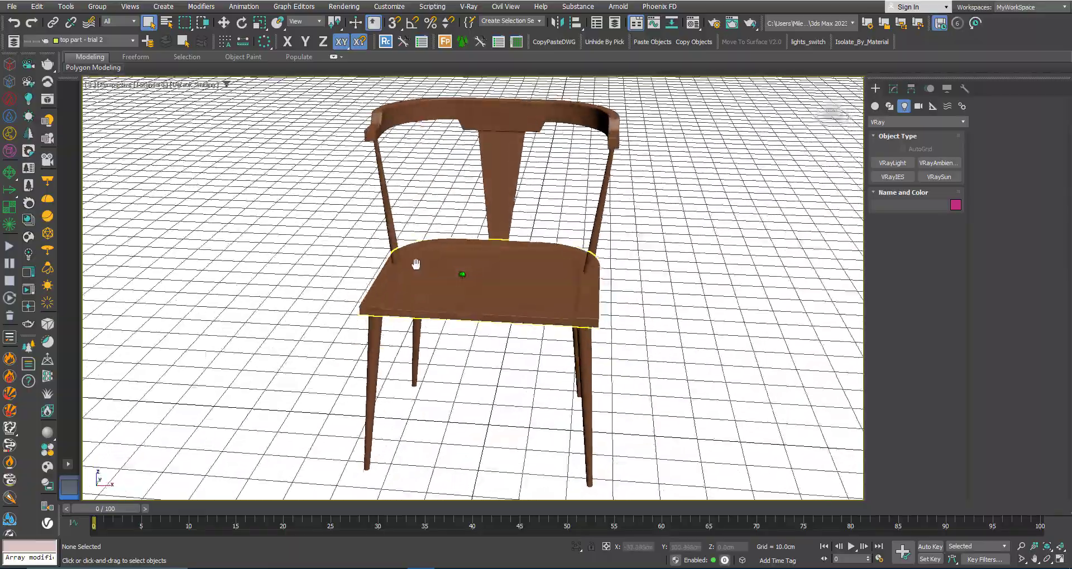
{"action": "left_click_drag", "start_coordinate": [415, 264], "coordinate": [589, 262]}
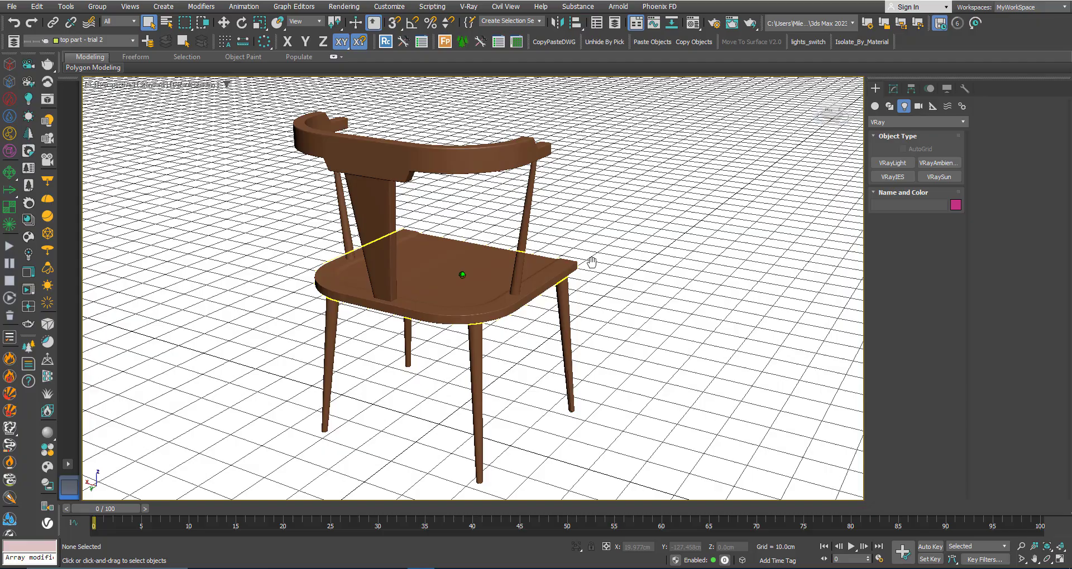
{"action": "left_click_drag", "start_coordinate": [591, 261], "coordinate": [464, 283]}
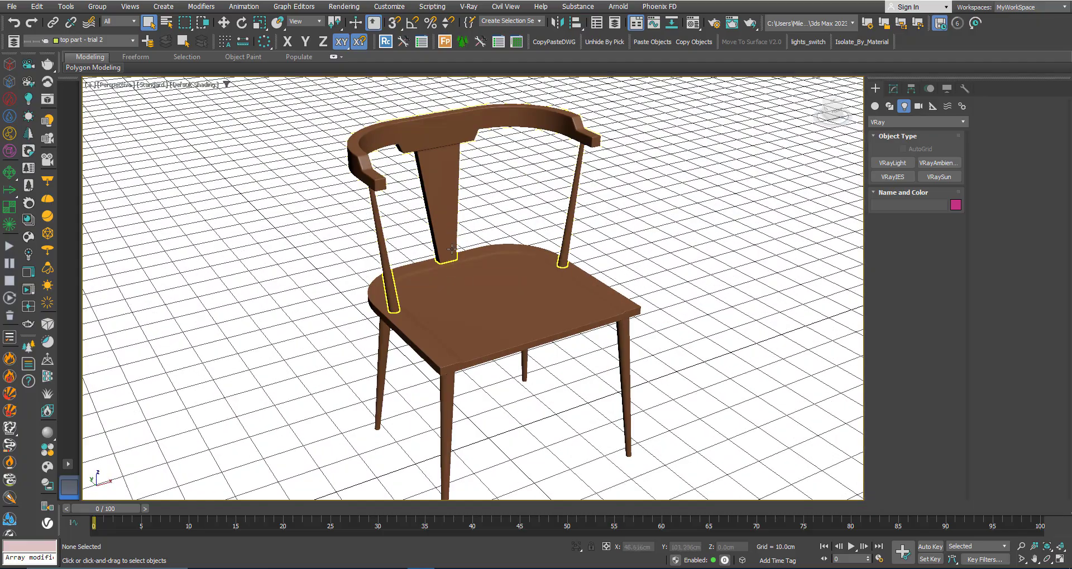
{"action": "right_click", "coordinate": [451, 250]}
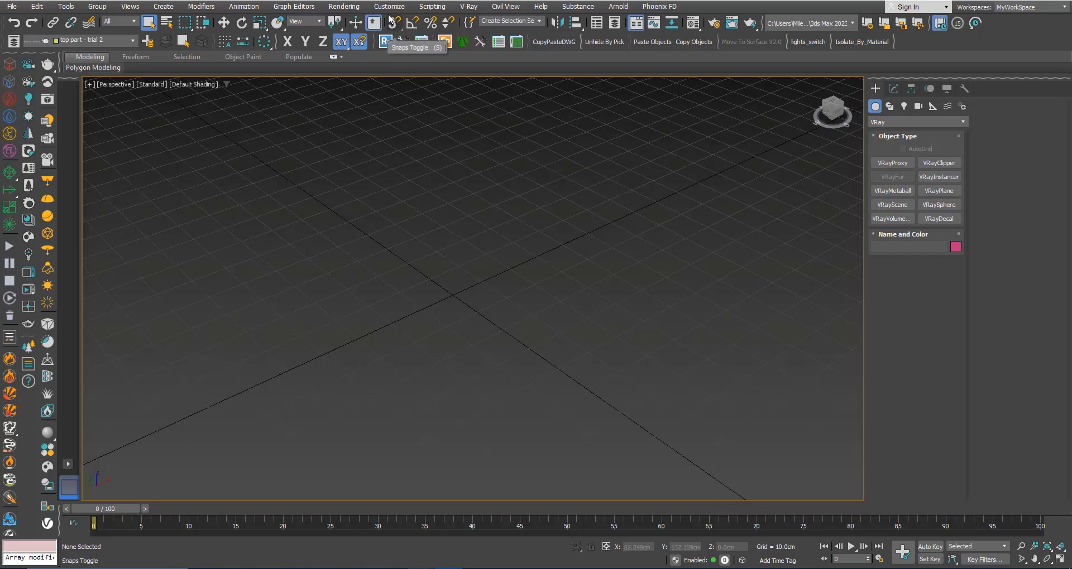
Confirm centimeters as display and system units, then show Standard Primitives for creation
{"action": "left_click", "coordinate": [389, 7]}
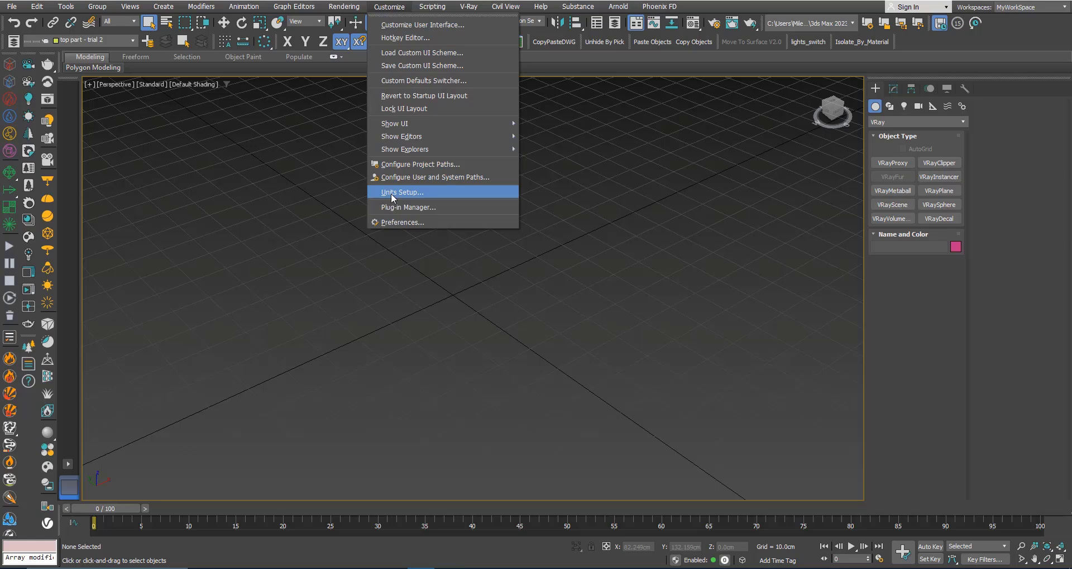
{"action": "left_click", "coordinate": [402, 192]}
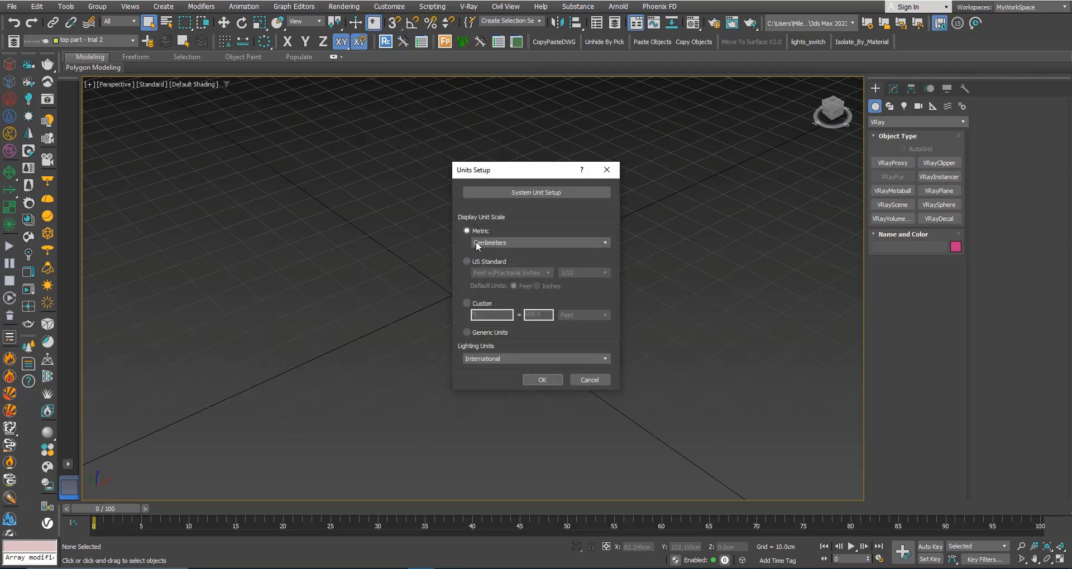
{"action": "mouse_move", "coordinate": [485, 246]}
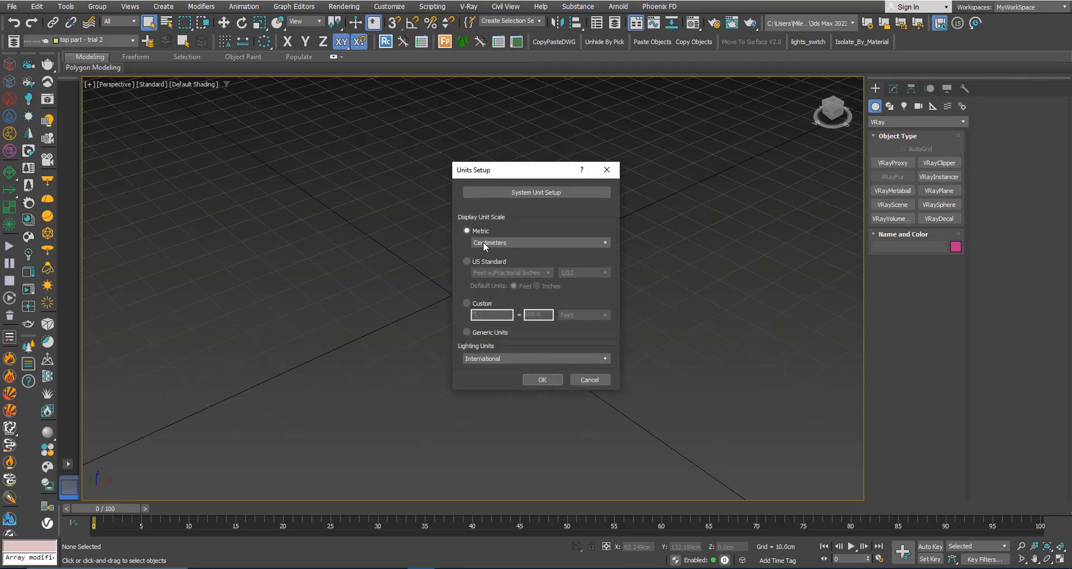
{"action": "left_click", "coordinate": [536, 192]}
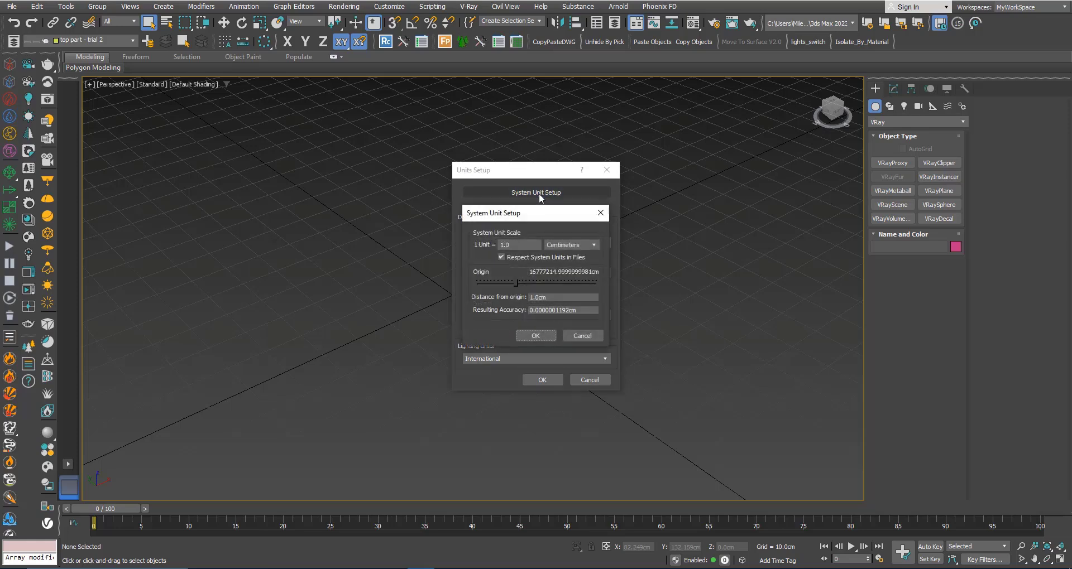
{"action": "mouse_move", "coordinate": [564, 249]}
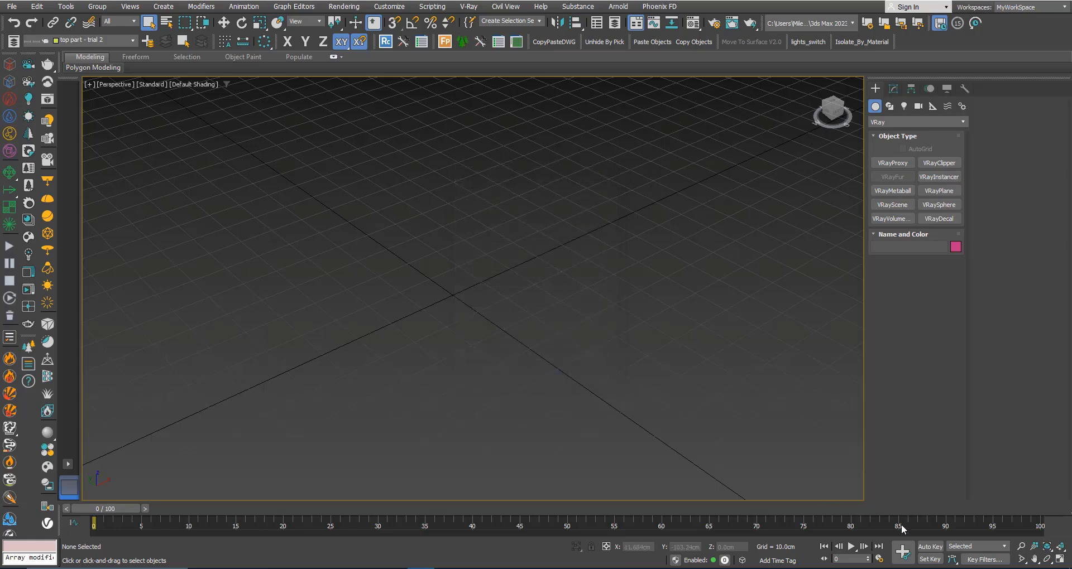
{"action": "left_click", "coordinate": [918, 121]}
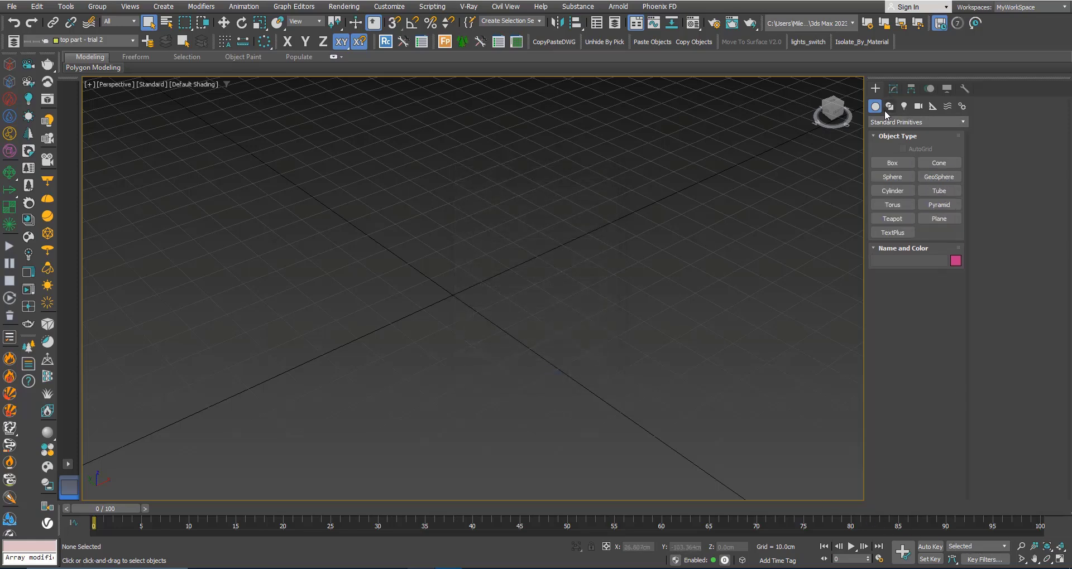
Create a 46 cm by 52 cm rectangle shape centred at the world origin
{"action": "left_click", "coordinate": [889, 106]}
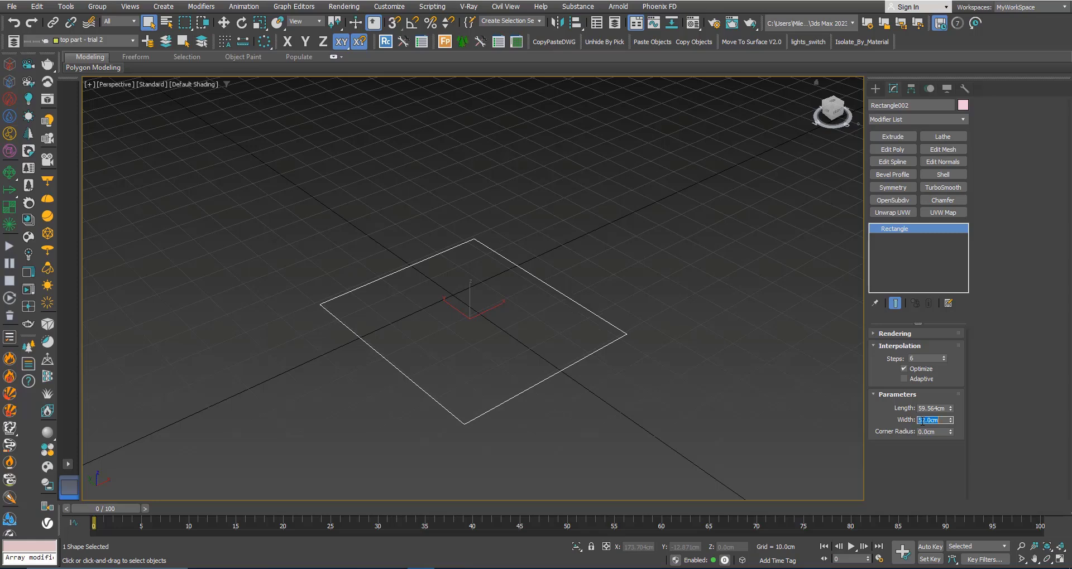
{"action": "left_click", "coordinate": [931, 409]}
{"action": "type", "text": "46"}
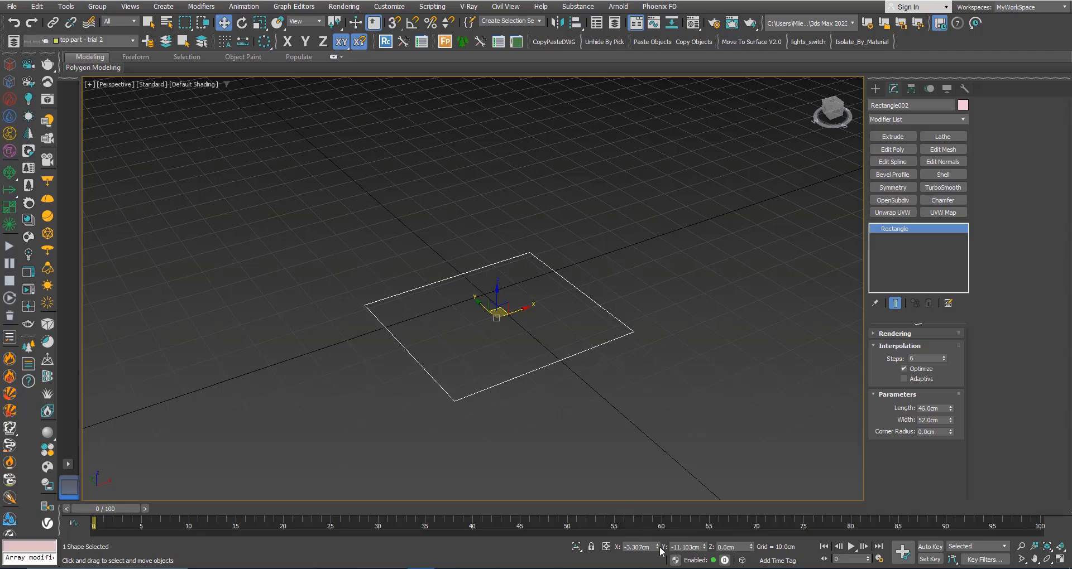
{"action": "left_click_drag", "start_coordinate": [497, 312], "coordinate": [484, 290]}
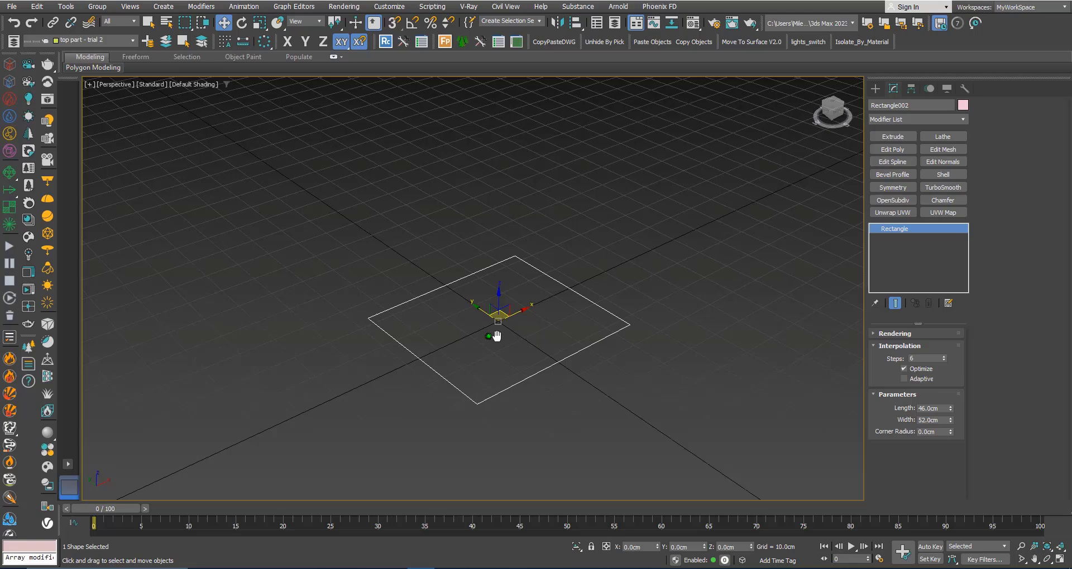
Convert the rectangle to an editable spline, fillet two corners and name it Seat
{"action": "right_click", "coordinate": [497, 322]}
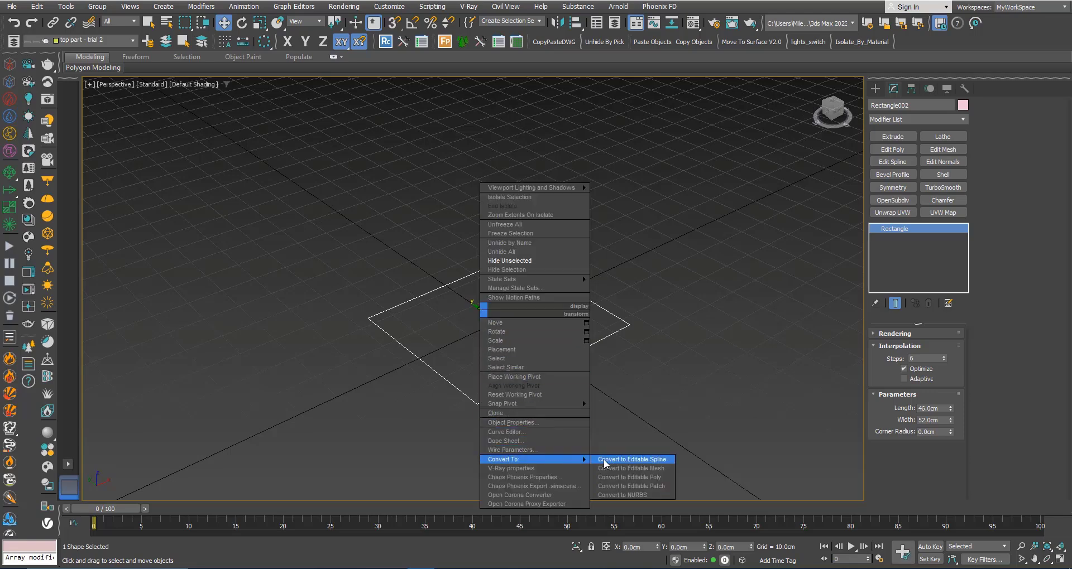
{"action": "left_click", "coordinate": [631, 460]}
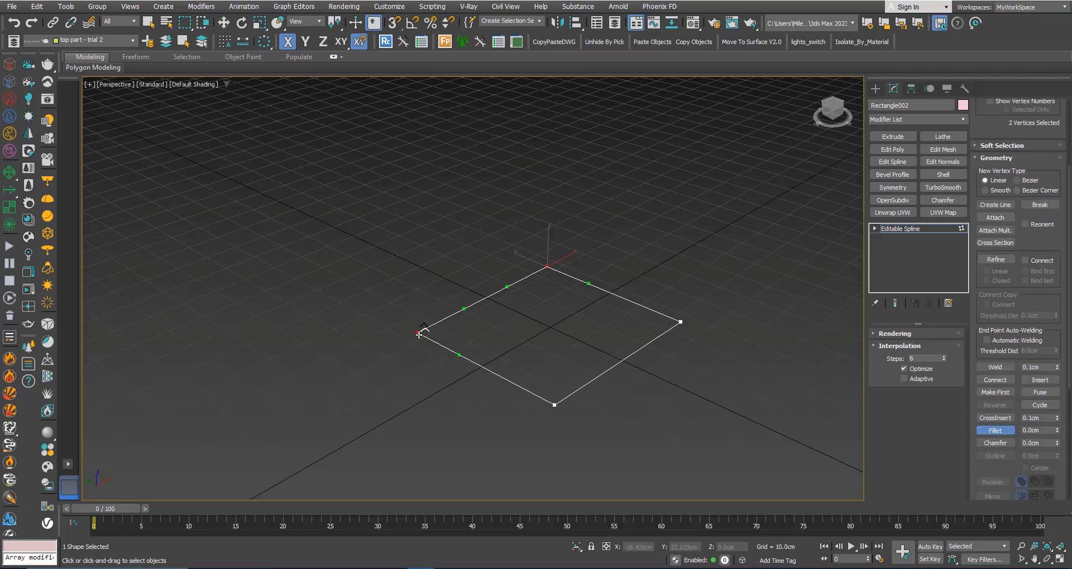
{"action": "left_click_drag", "start_coordinate": [421, 335], "coordinate": [428, 263]}
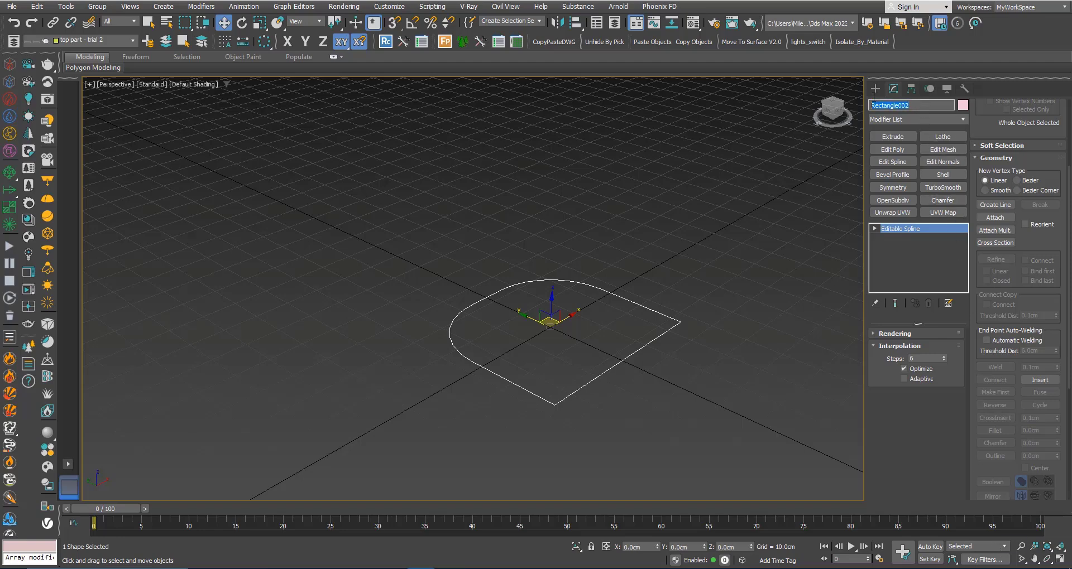
{"action": "type", "text": "Seat"}
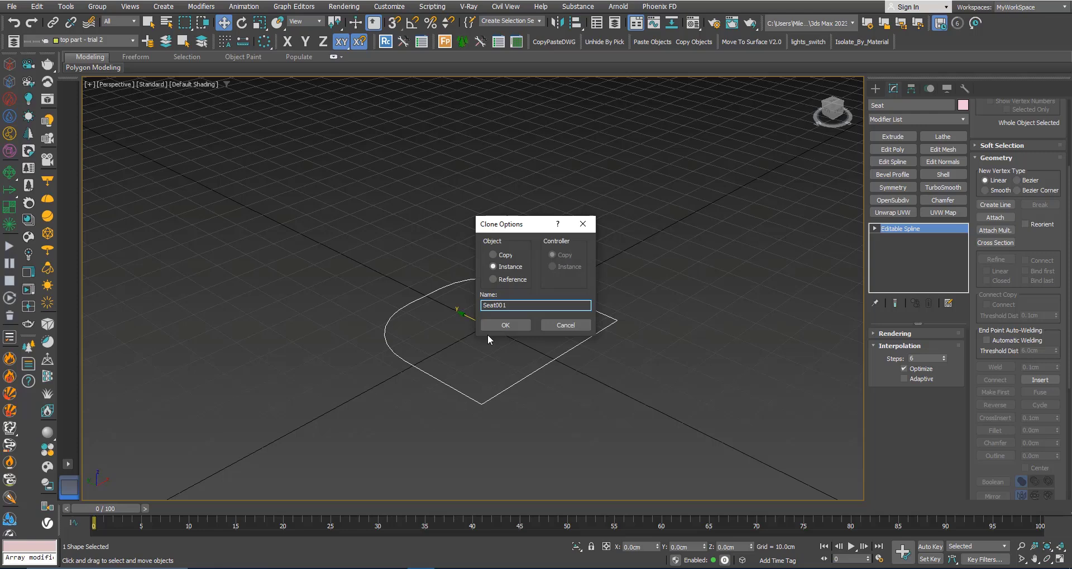
Clone the seat outline as a copy named Top part, 35 cm above Seat
{"action": "left_click", "coordinate": [492, 254]}
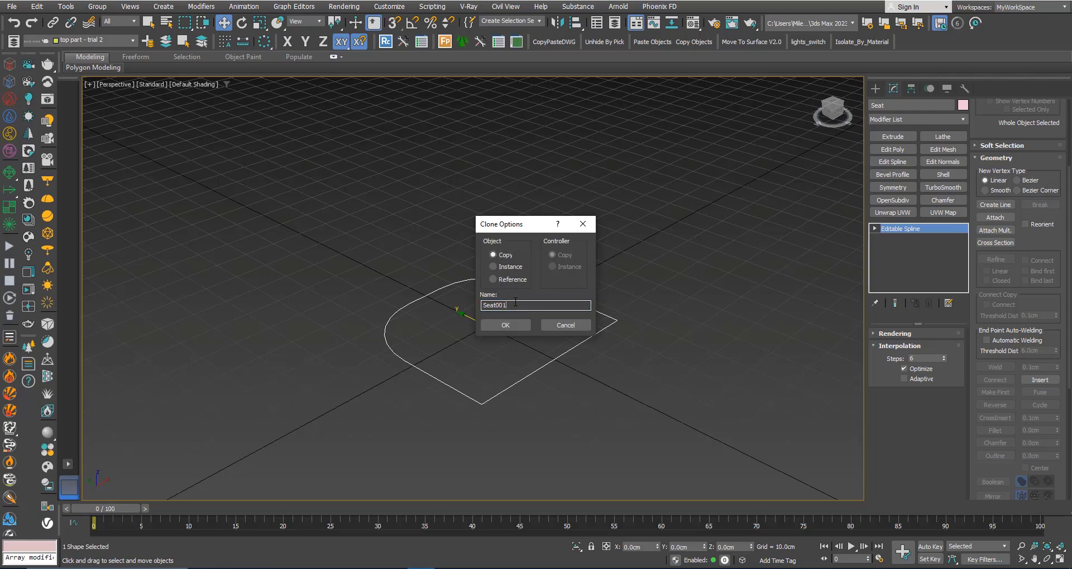
{"action": "type", "text": "Top part"}
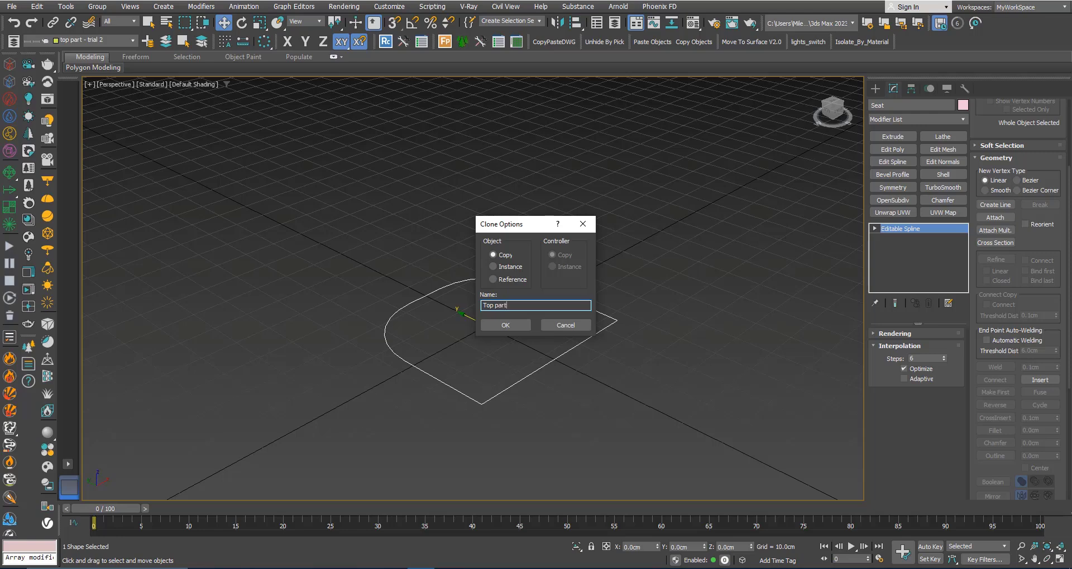
{"action": "left_click", "coordinate": [505, 325]}
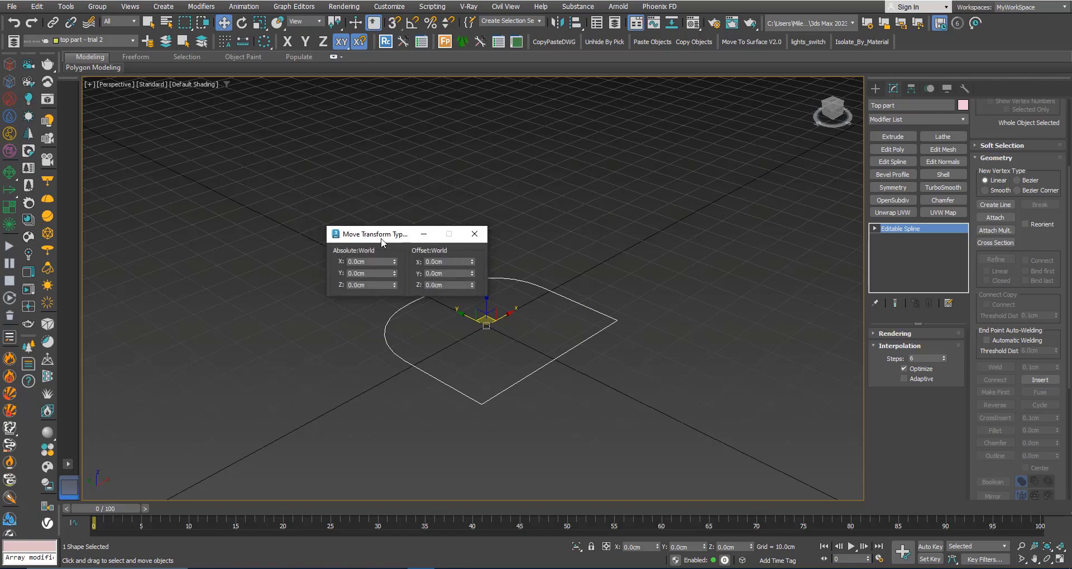
{"action": "left_click", "coordinate": [444, 285]}
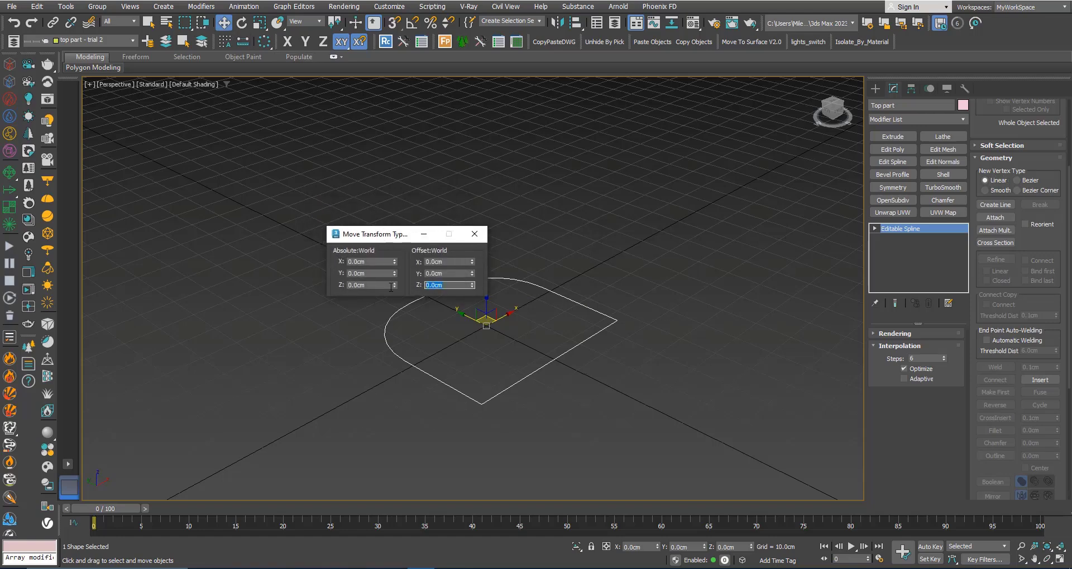
{"action": "type", "text": "35"}
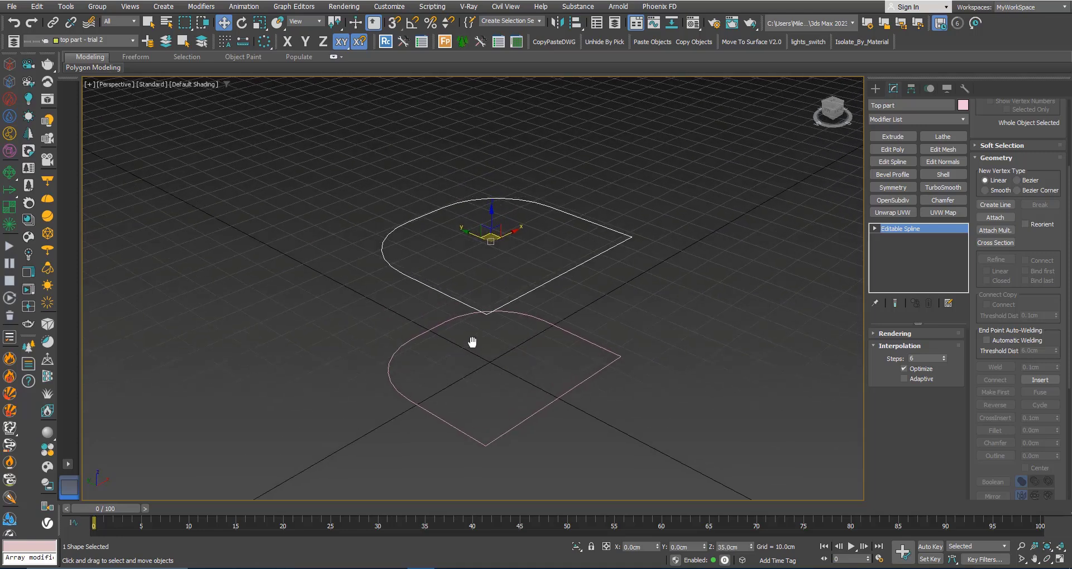
Shift both outlines to a vertical value of 40, then clear the selection
{"action": "right_click", "coordinate": [472, 342]}
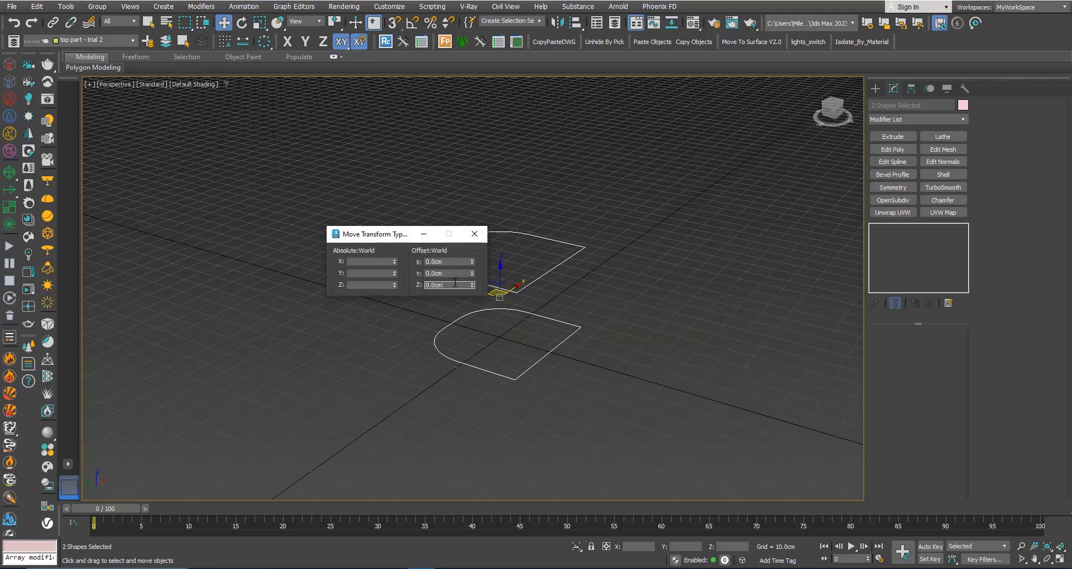
{"action": "type", "text": "40"}
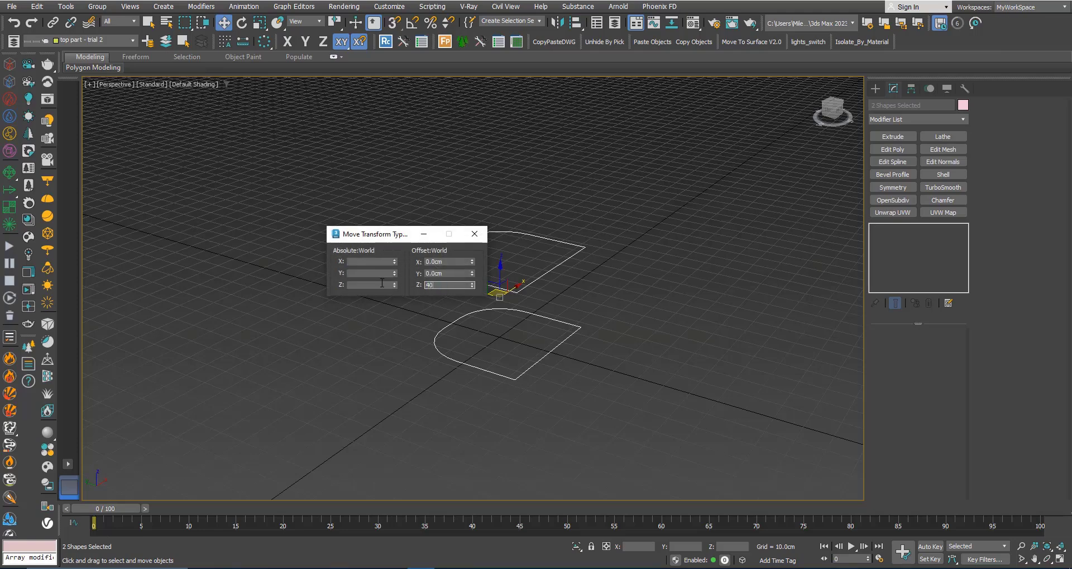
{"action": "left_click", "coordinate": [473, 234]}
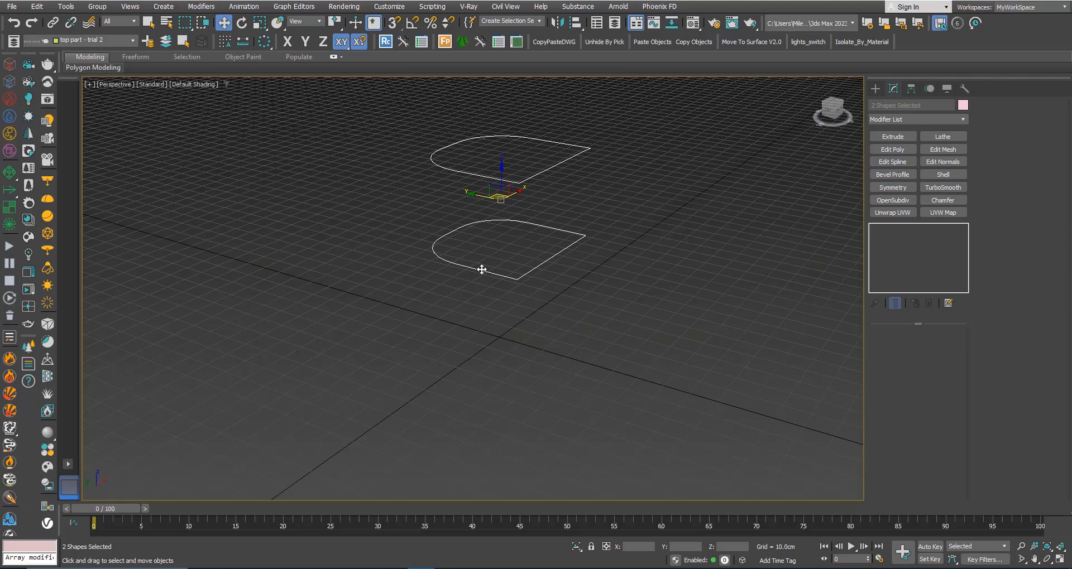
{"action": "left_click", "coordinate": [408, 297]}
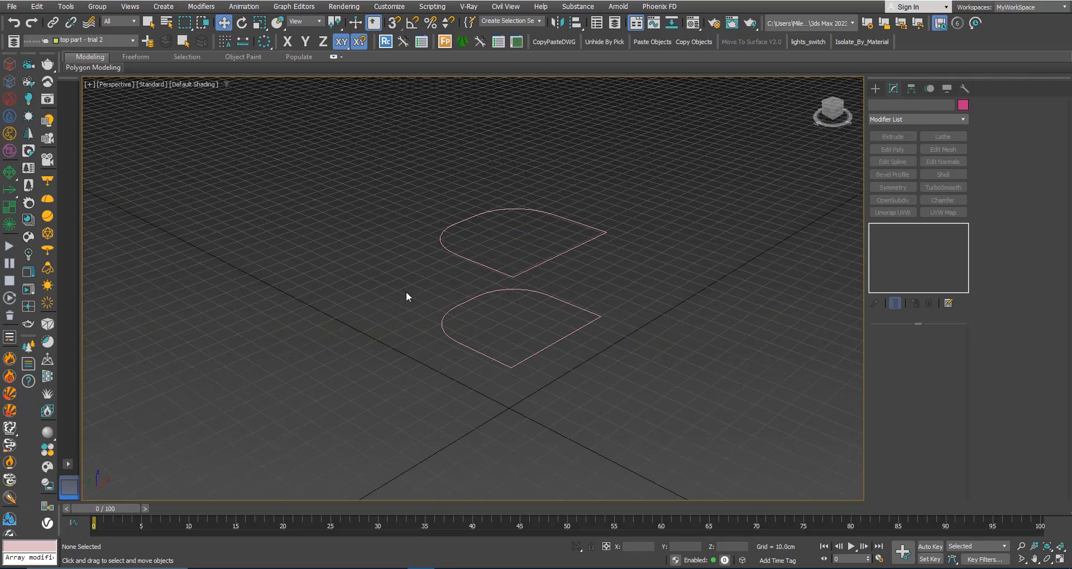
Open the Top part outline, position its end vertices and add an Extrude modifier
{"action": "left_click", "coordinate": [512, 232]}
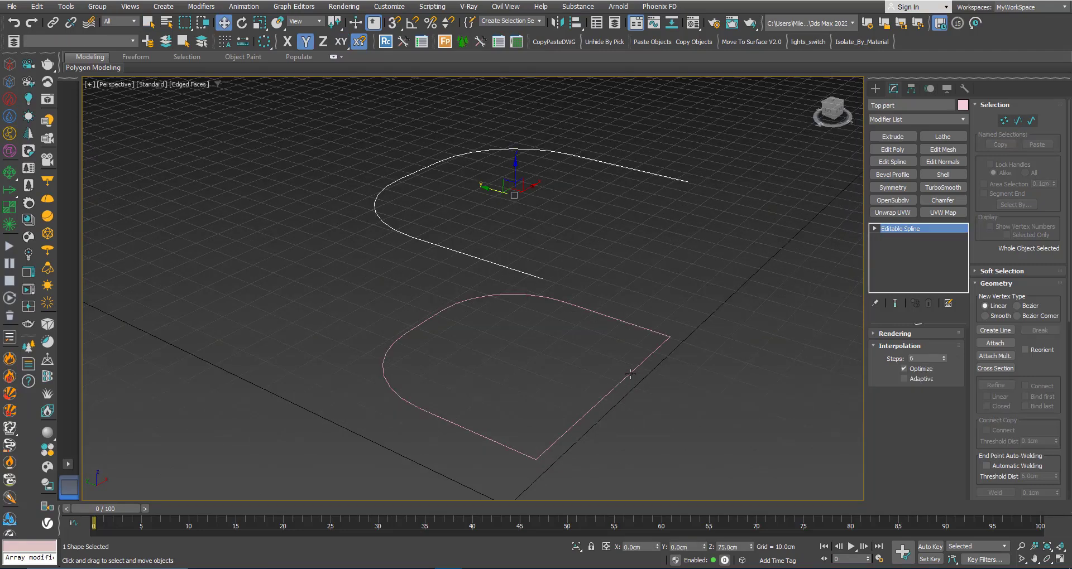
{"action": "mouse_move", "coordinate": [777, 512]}
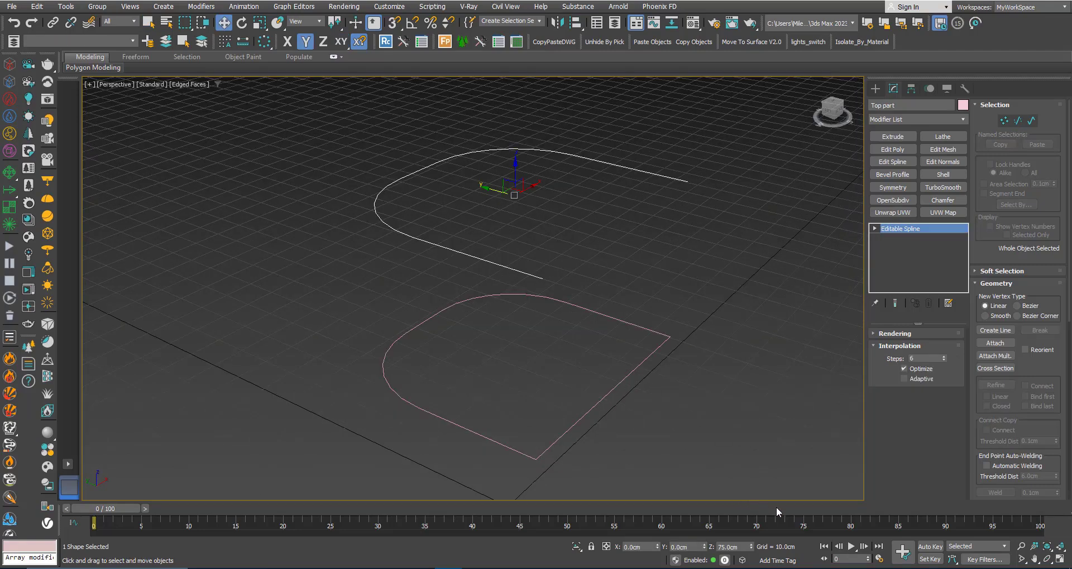
{"action": "mouse_move", "coordinate": [661, 392]}
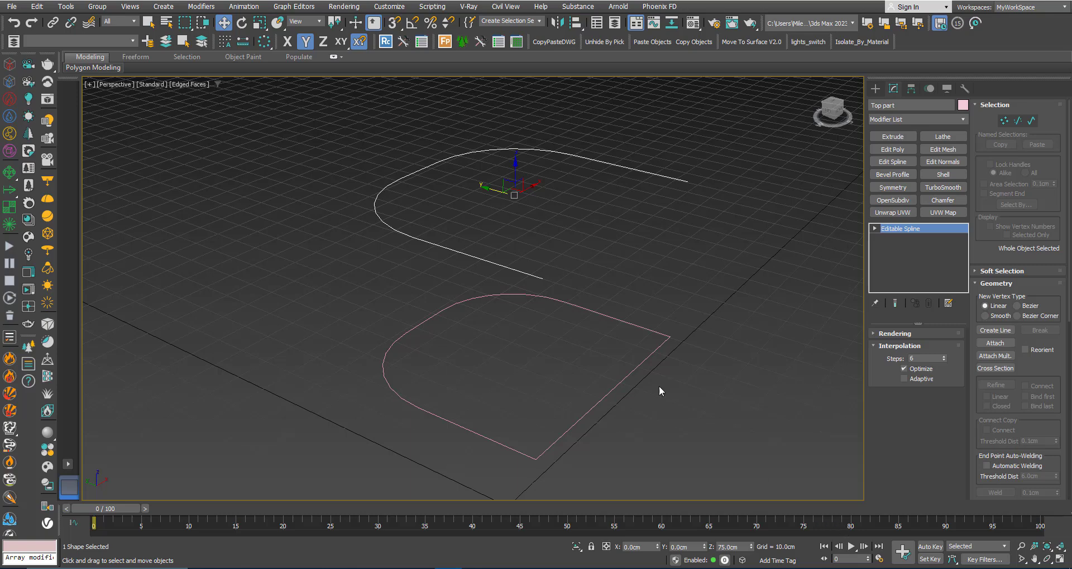
{"action": "mouse_move", "coordinate": [897, 188]}
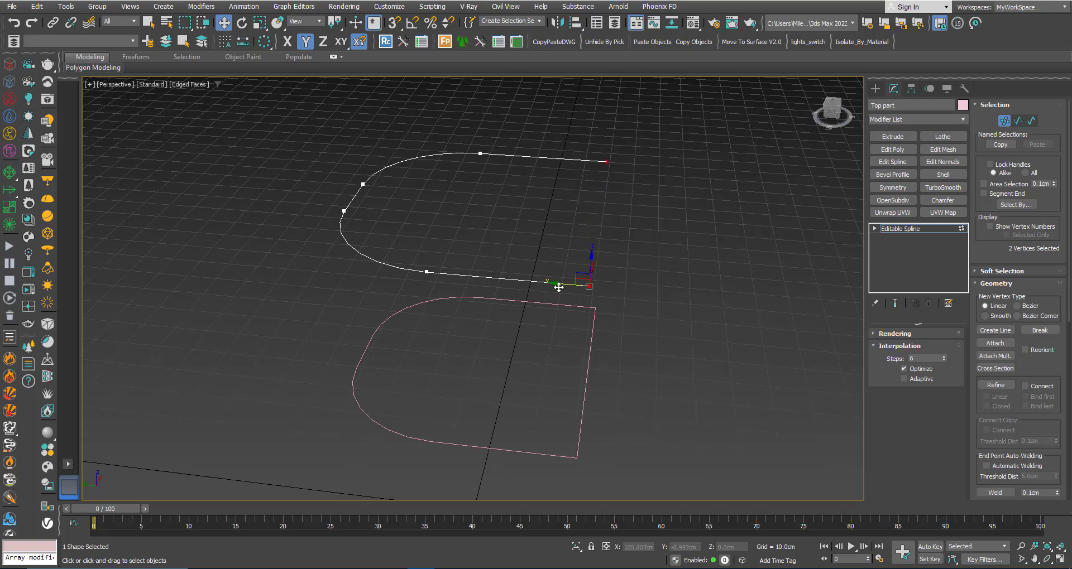
{"action": "left_click_drag", "start_coordinate": [605, 163], "coordinate": [514, 154]}
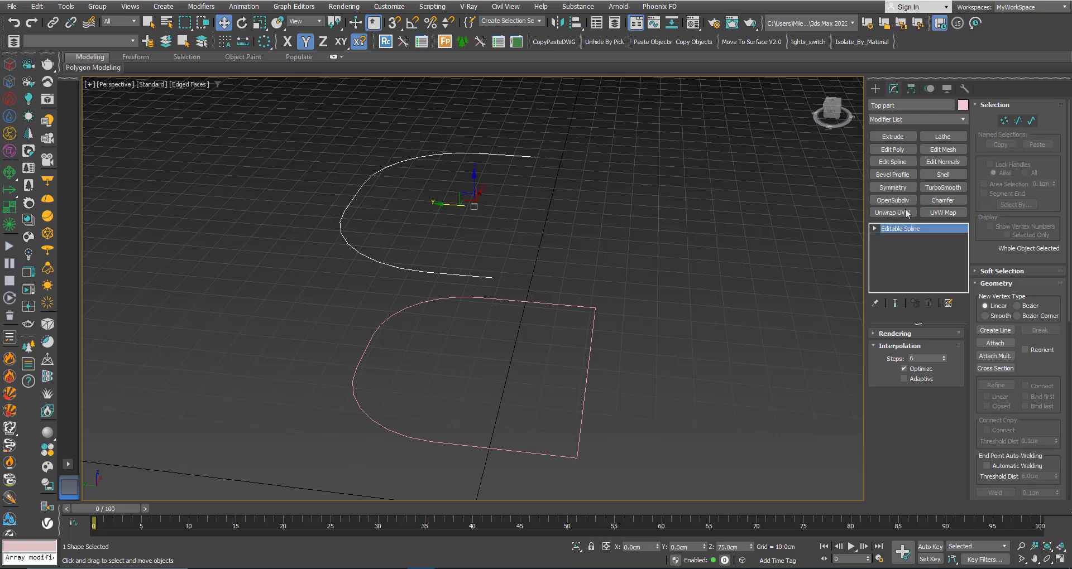
{"action": "left_click", "coordinate": [892, 136]}
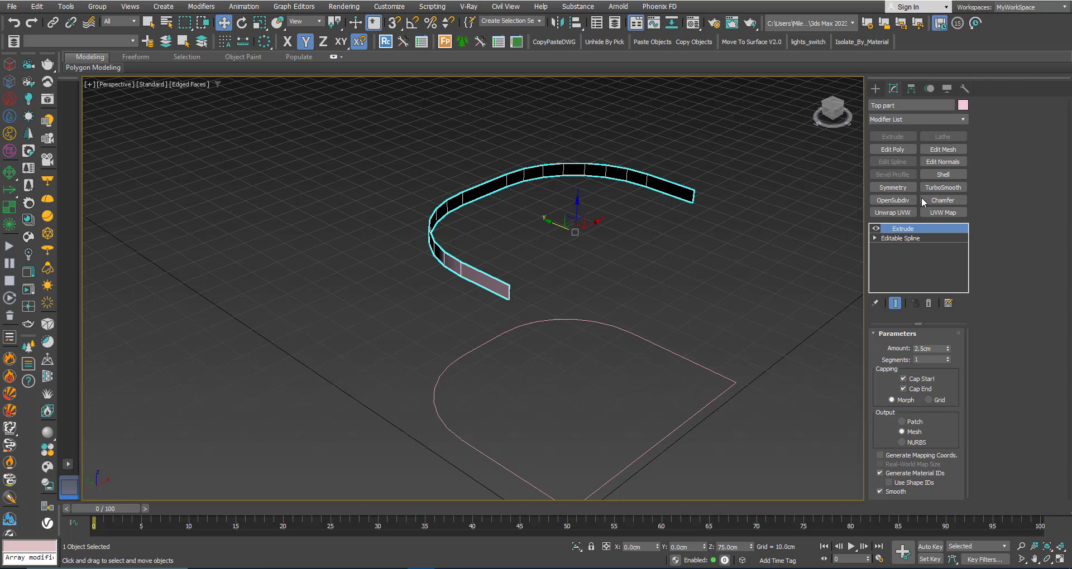
Add a Shell modifier with 3 cm outer amount and an Edit Poly layer above it
{"action": "left_click", "coordinate": [942, 175]}
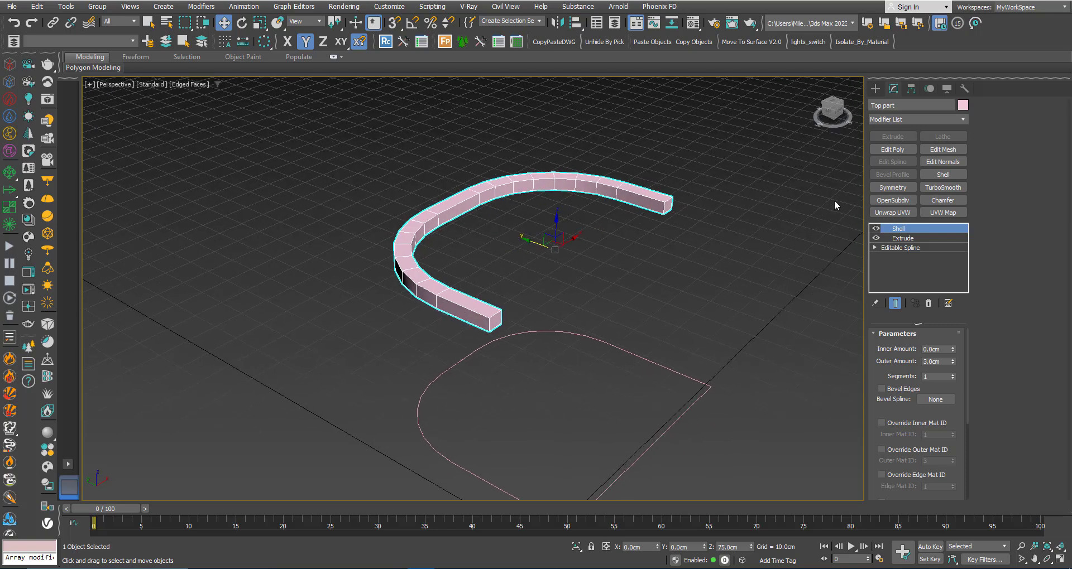
{"action": "left_click", "coordinate": [892, 149]}
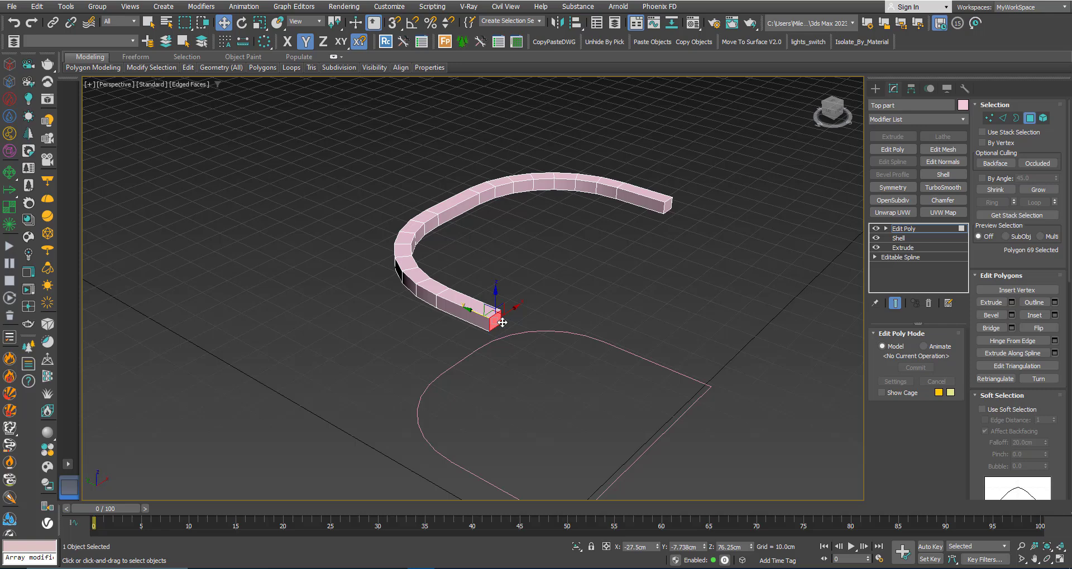
Extrude both end polygons of the top rail outward by about 2.5 cm
{"action": "left_click", "coordinate": [640, 199]}
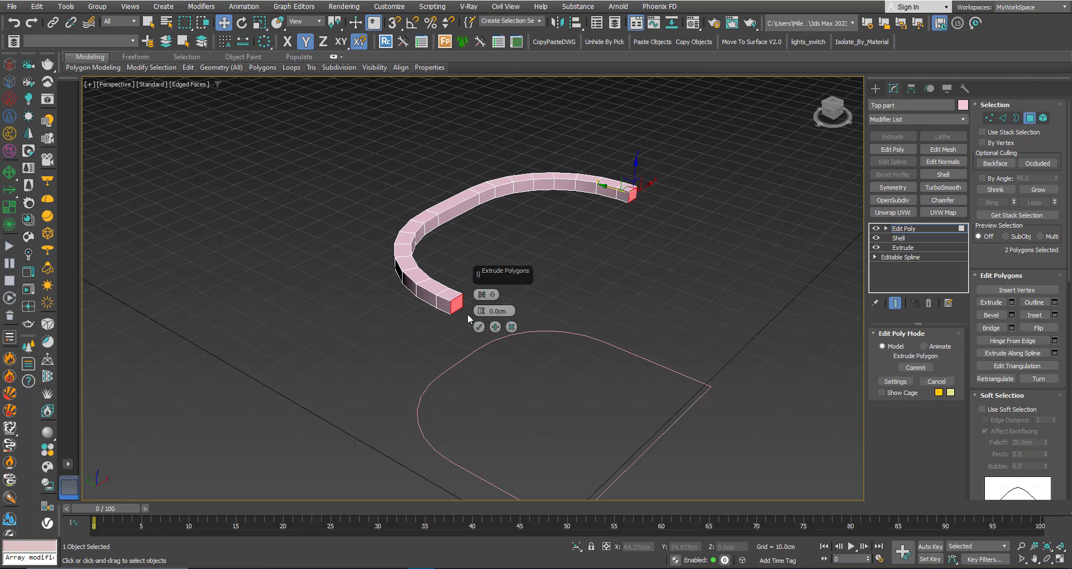
{"action": "left_click_drag", "start_coordinate": [495, 310], "coordinate": [495, 300]}
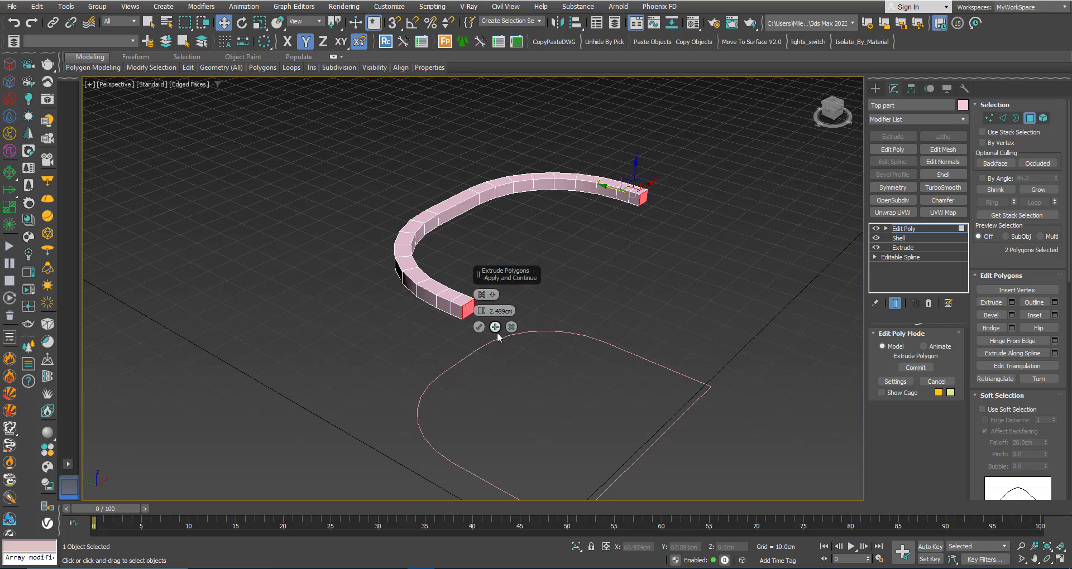
{"action": "left_click", "coordinate": [495, 327]}
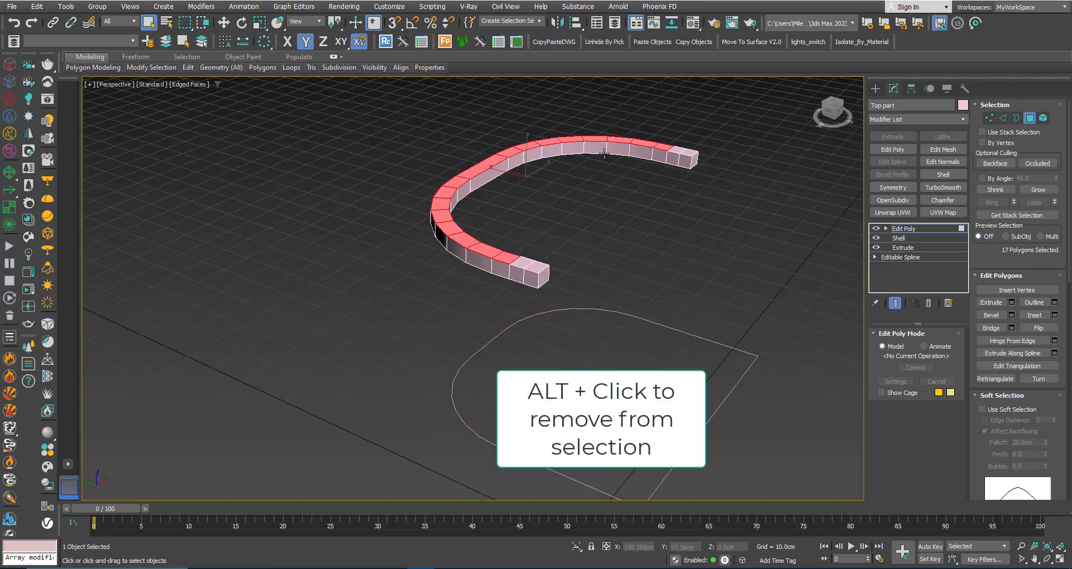
Extrude the rail's middle top faces upward and slope the step vertices toward each end
{"action": "left_click_drag", "start_coordinate": [464, 273], "coordinate": [471, 225]}
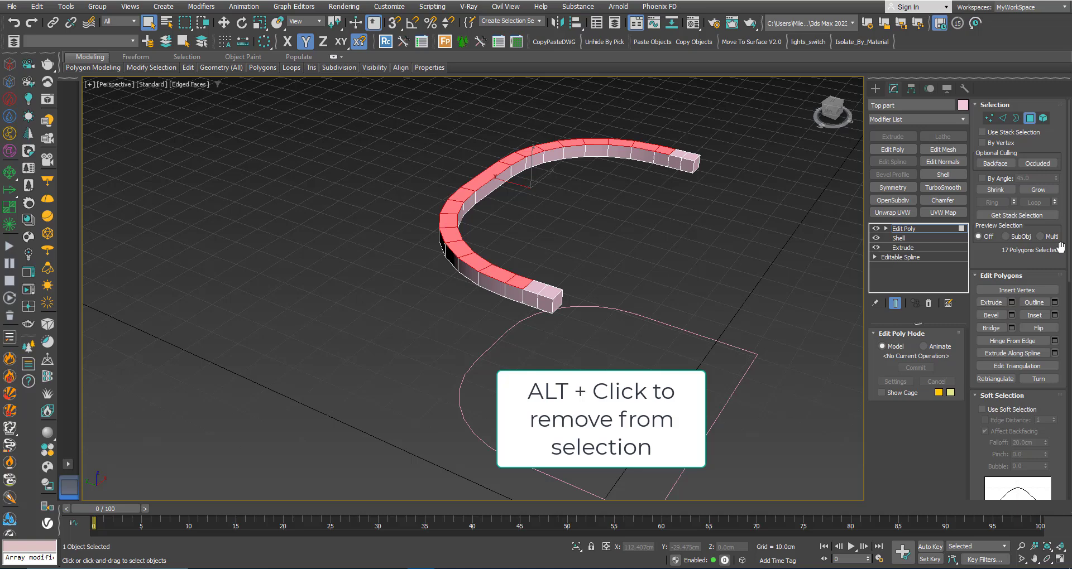
{"action": "left_click", "coordinate": [991, 302]}
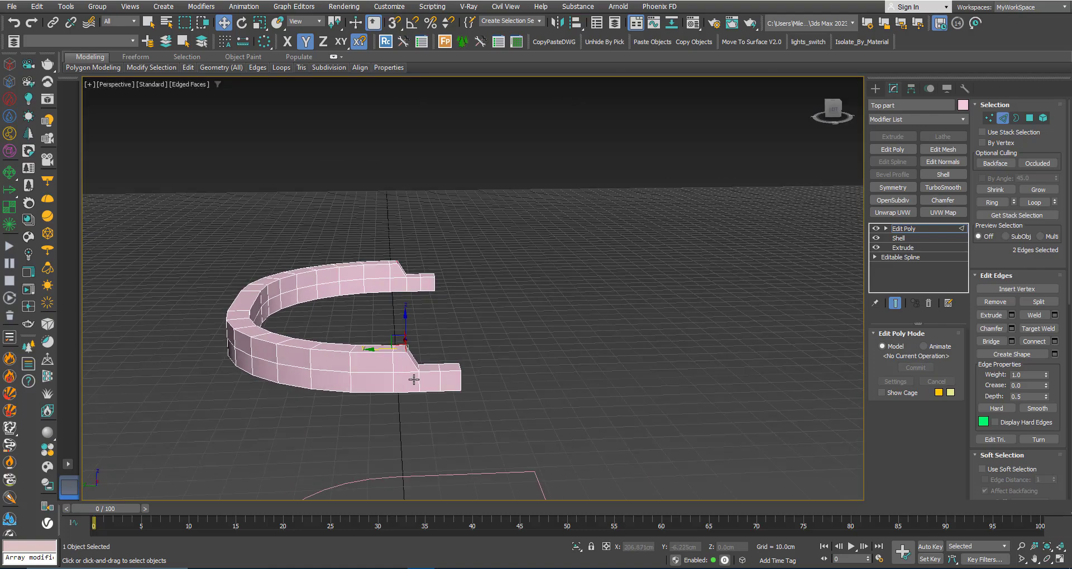
{"action": "left_click_drag", "start_coordinate": [409, 376], "coordinate": [321, 328]}
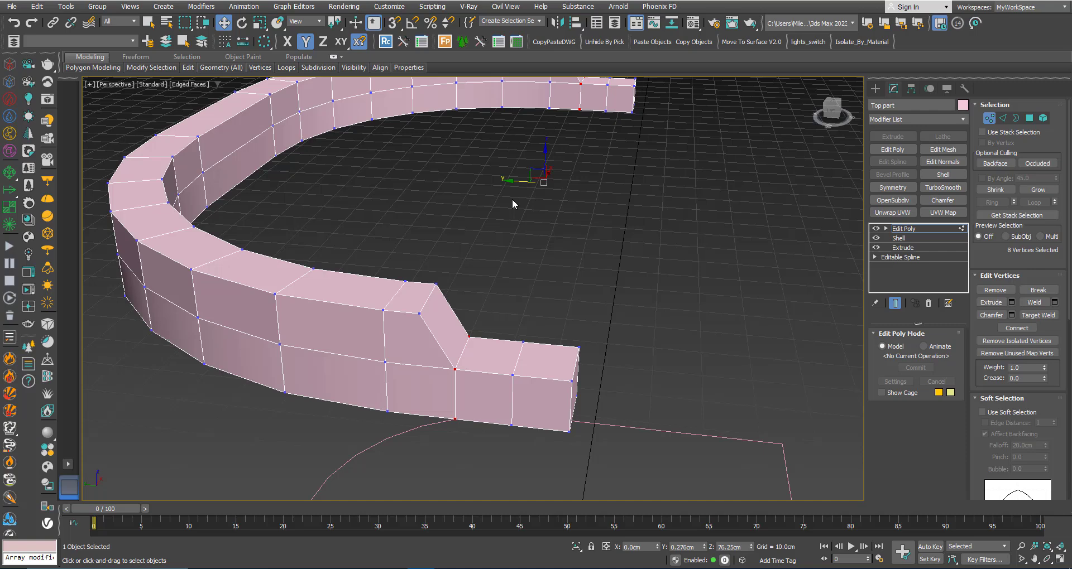
{"action": "left_click_drag", "start_coordinate": [540, 171], "coordinate": [525, 182]}
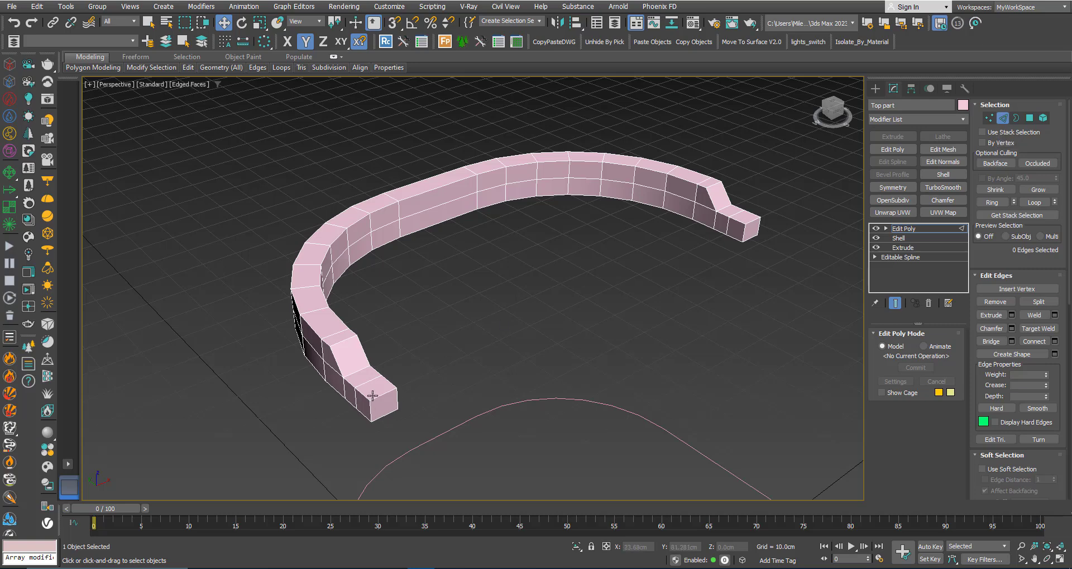
Ring-select the rail edges and Connect with 2 segments at Pinch 24
{"action": "key", "text": "alt+r"}
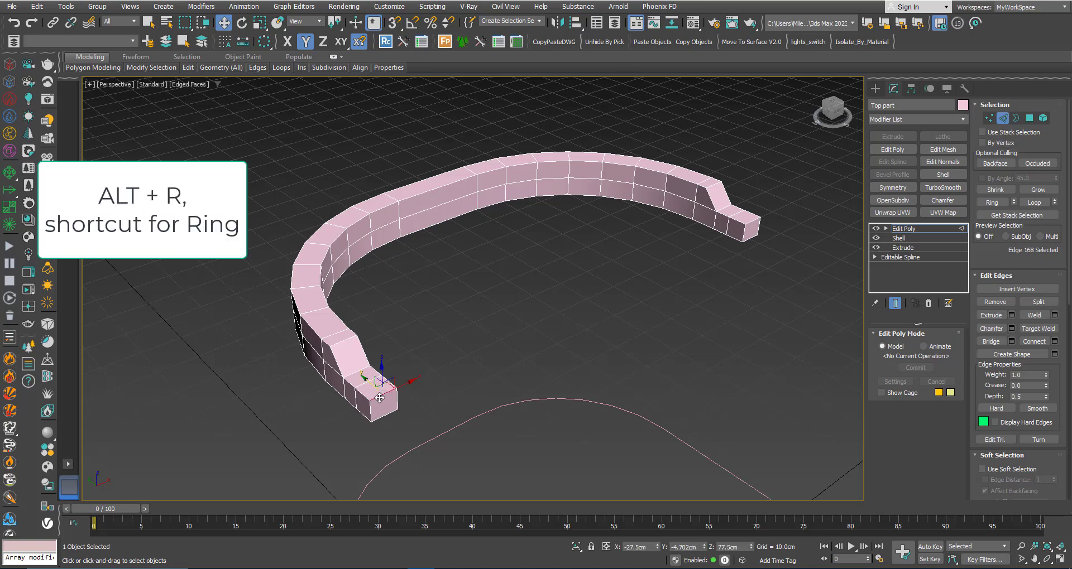
{"action": "key", "text": "alt+r"}
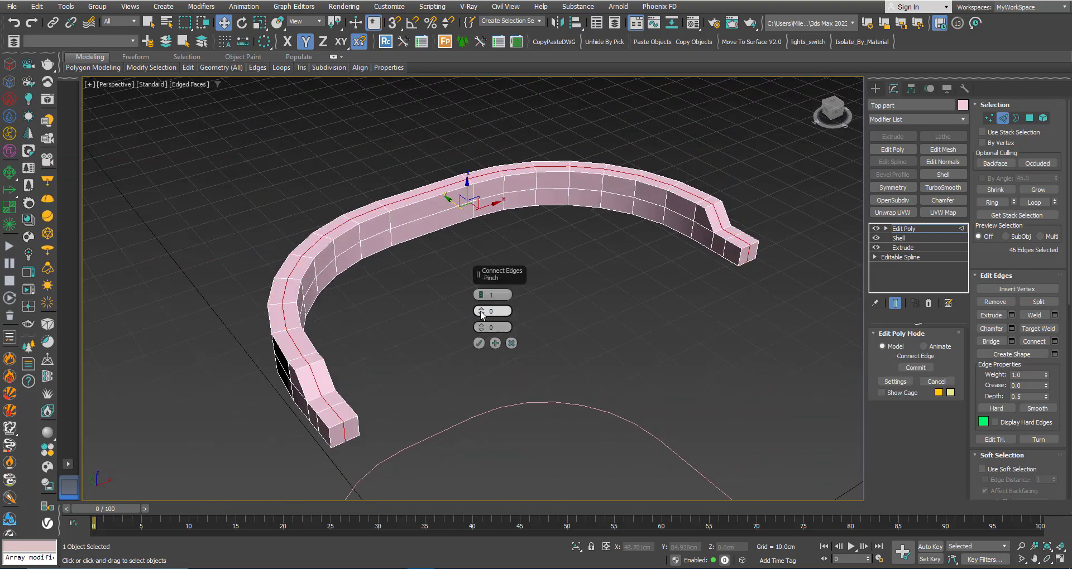
{"action": "left_click", "coordinate": [481, 294]}
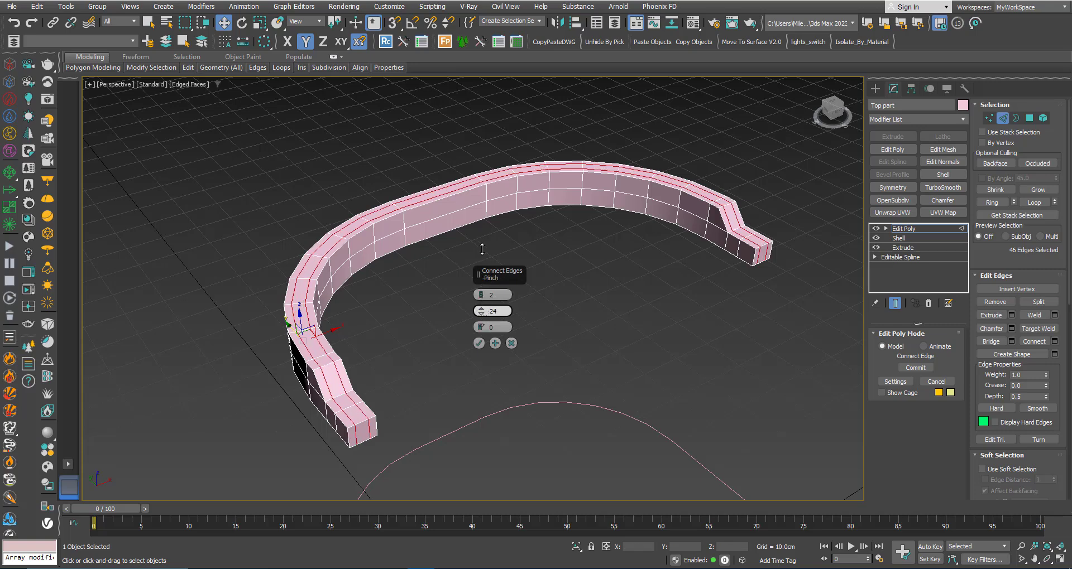
{"action": "left_click_drag", "start_coordinate": [493, 312], "coordinate": [493, 280]}
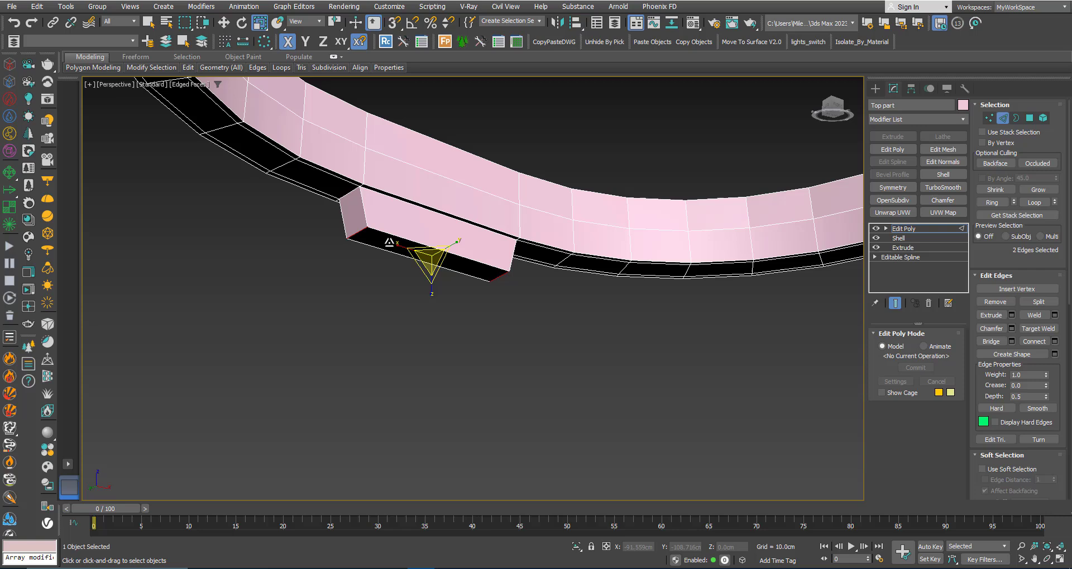
{"action": "mouse_move", "coordinate": [337, 22]}
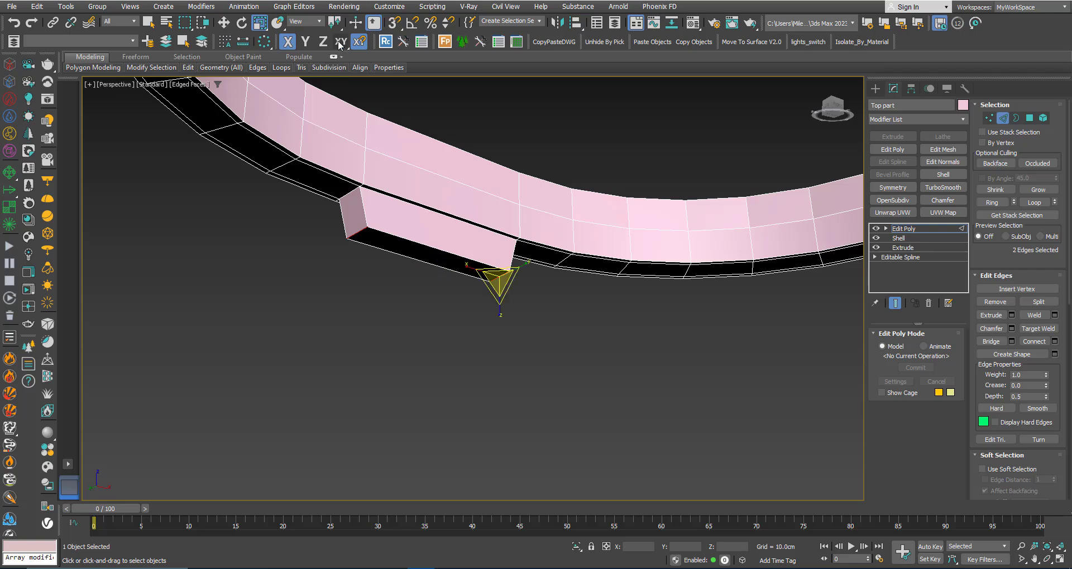
{"action": "mouse_move", "coordinate": [336, 21]}
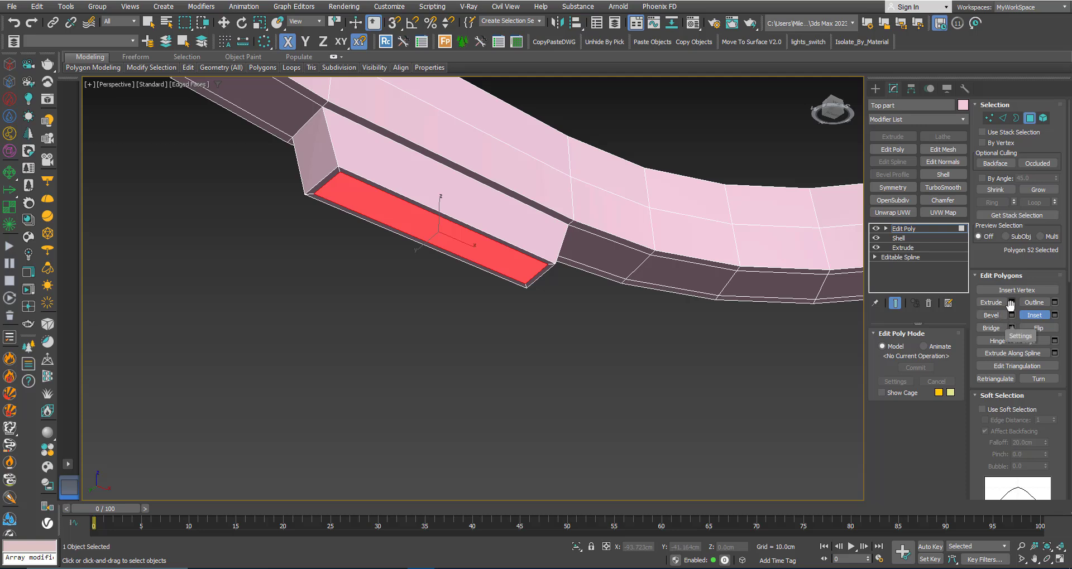
Extrude the block's bottom face and snap the post's end down onto the seat outline
{"action": "left_click", "coordinate": [991, 302]}
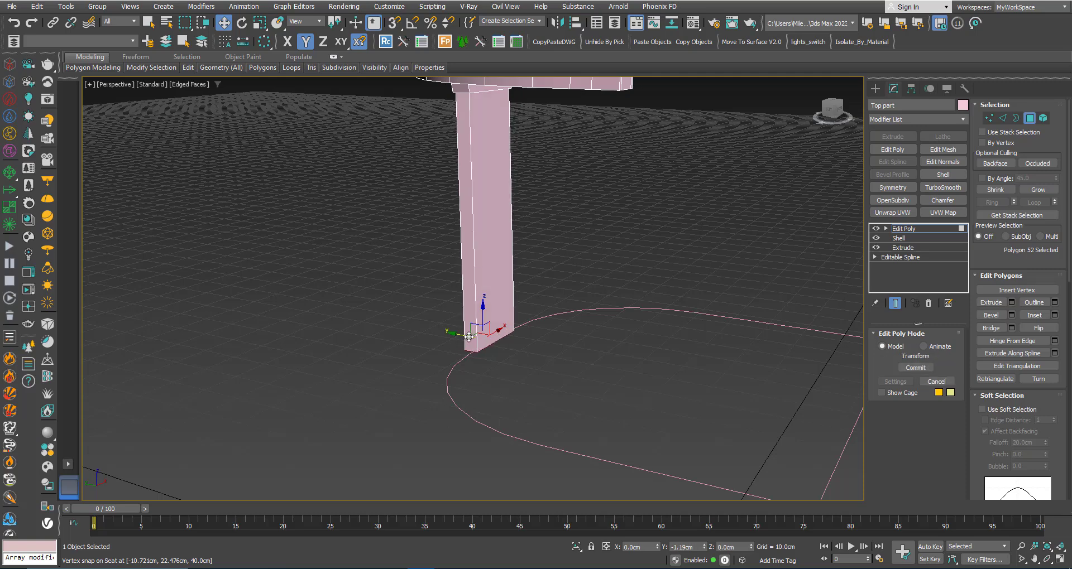
{"action": "left_click_drag", "start_coordinate": [467, 335], "coordinate": [509, 332]}
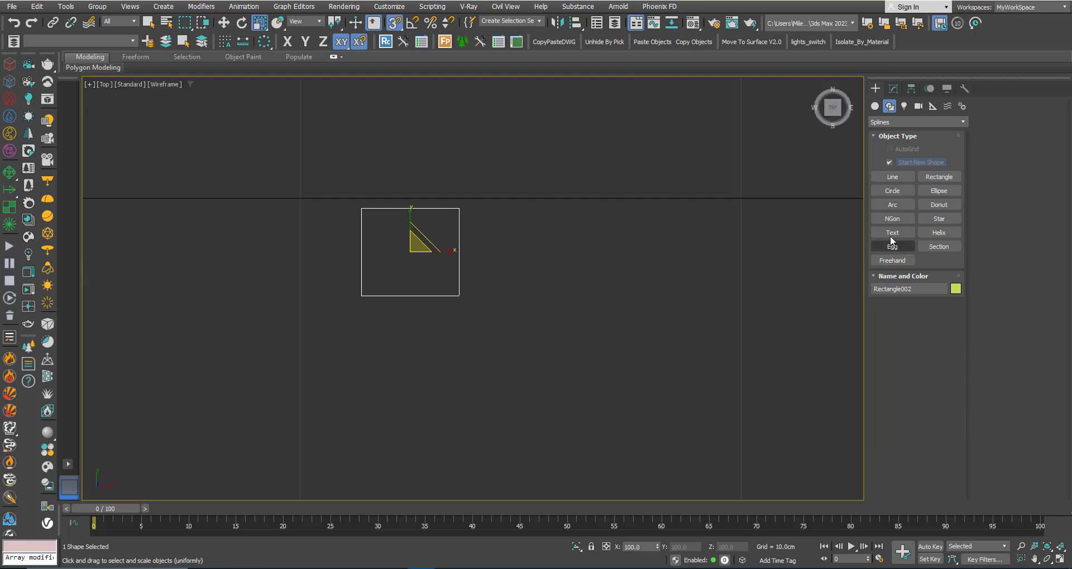
Draw a small circle inside the square and center it on the rectangle along X, Y and Z
{"action": "left_click", "coordinate": [892, 191]}
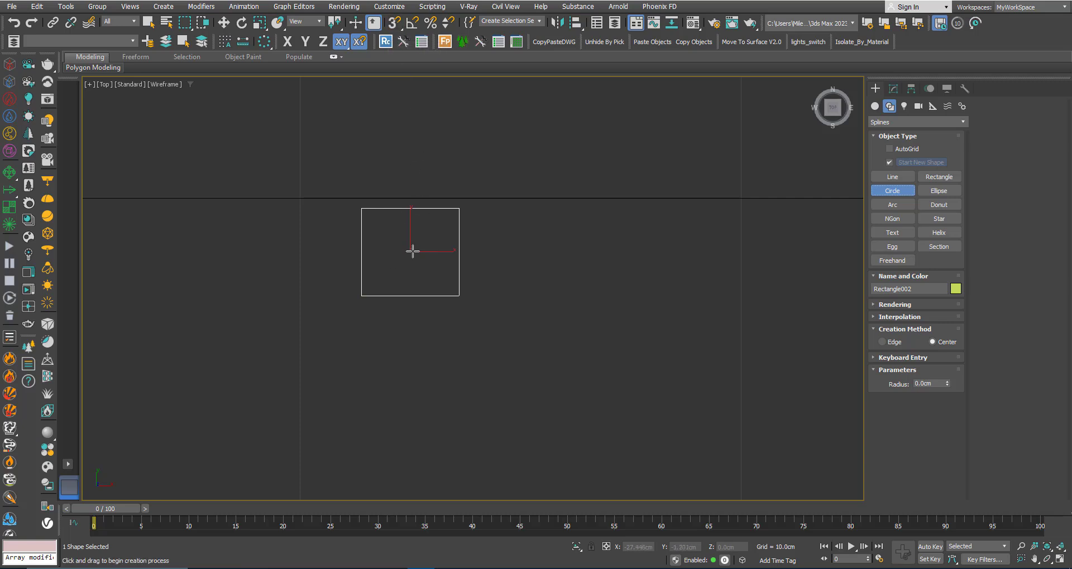
{"action": "left_click_drag", "start_coordinate": [413, 251], "coordinate": [425, 255]}
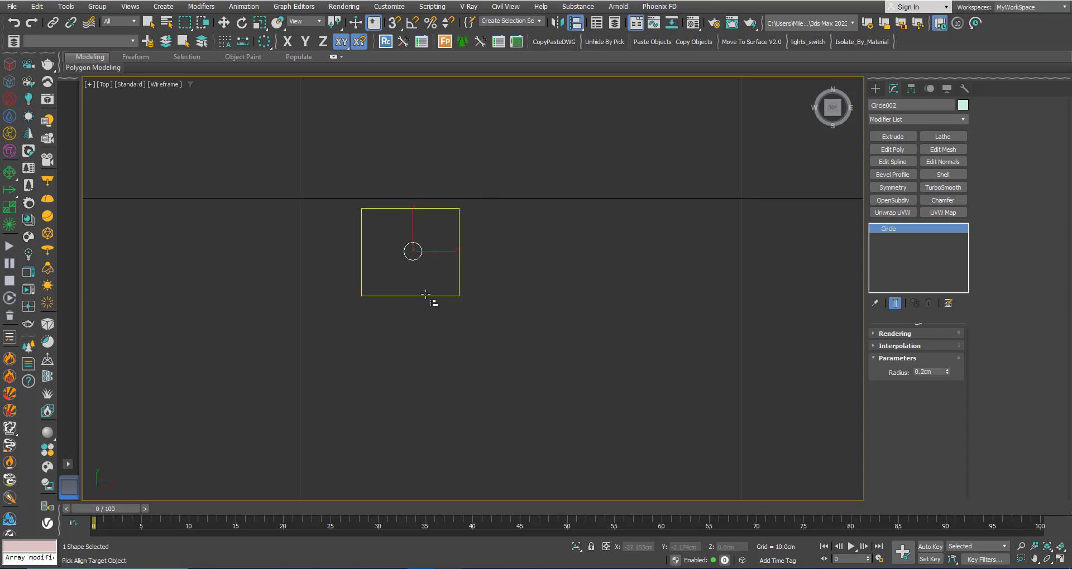
{"action": "left_click", "coordinate": [411, 251]}
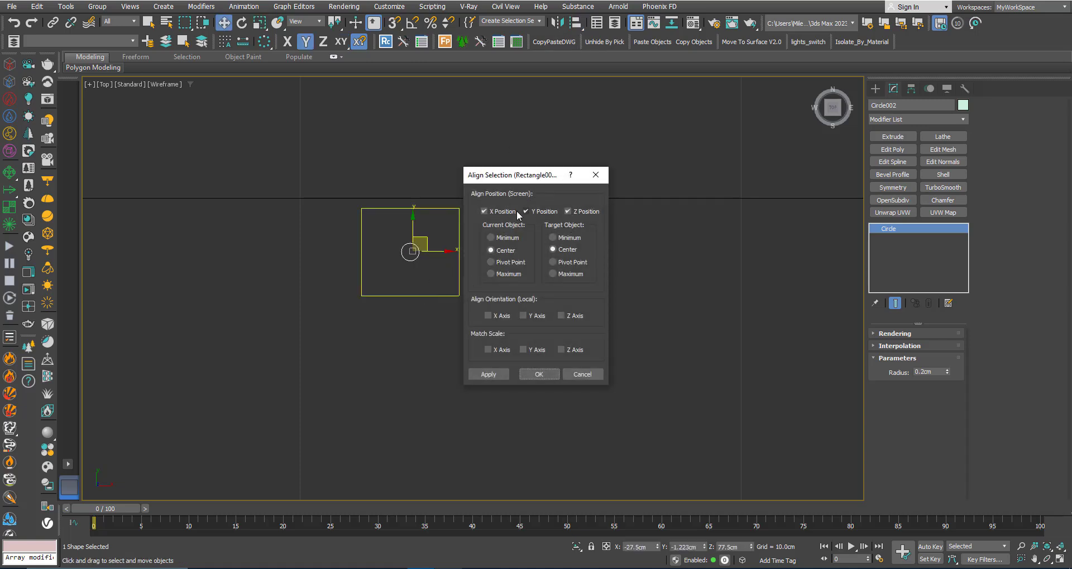
{"action": "left_click", "coordinate": [539, 374]}
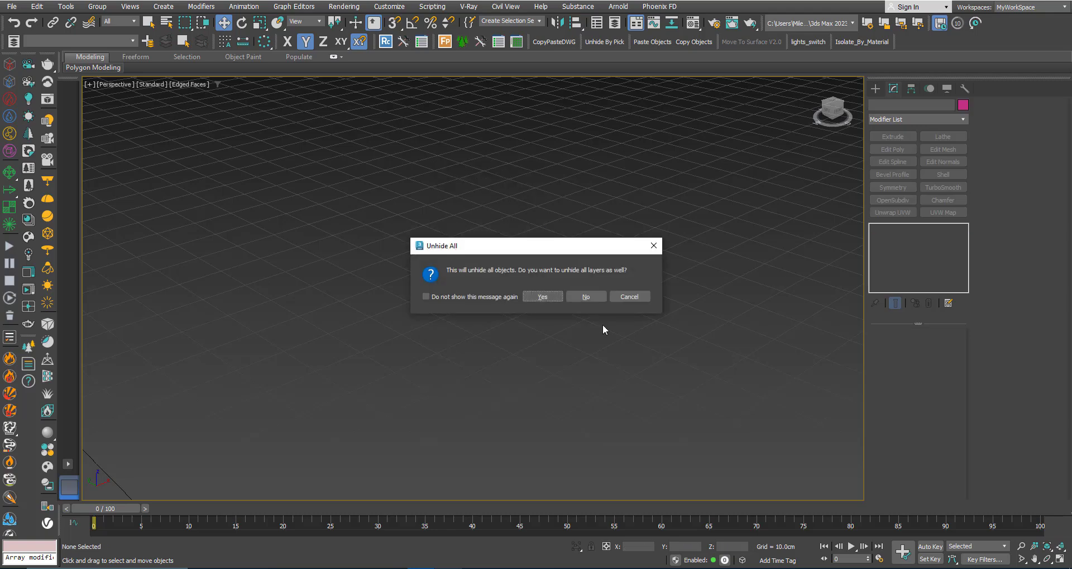
Confirm Unhide All including hidden layers so every chair part reappears
{"action": "left_click", "coordinate": [542, 296]}
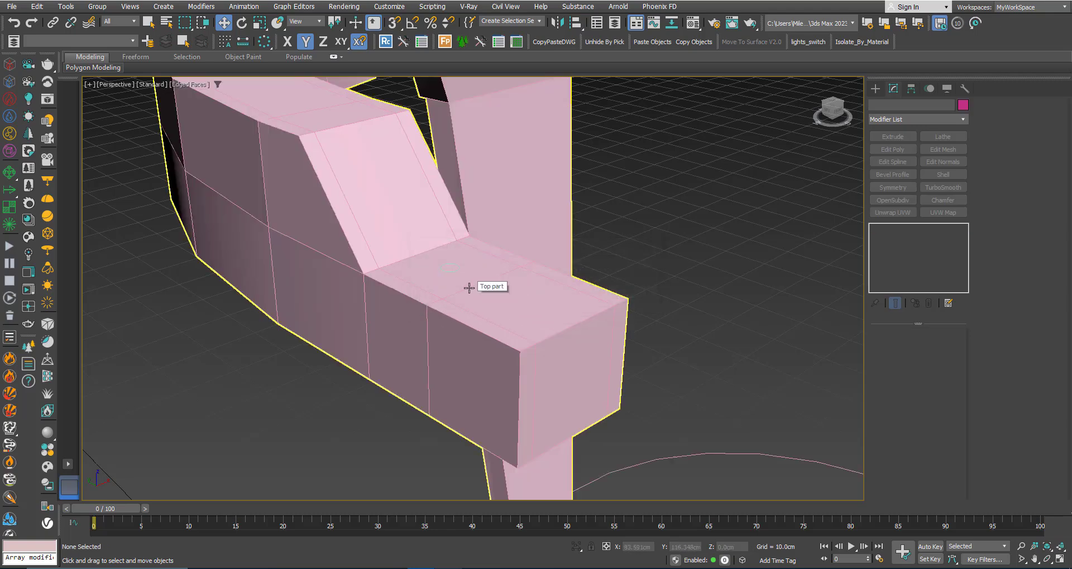
{"action": "left_click", "coordinate": [451, 274]}
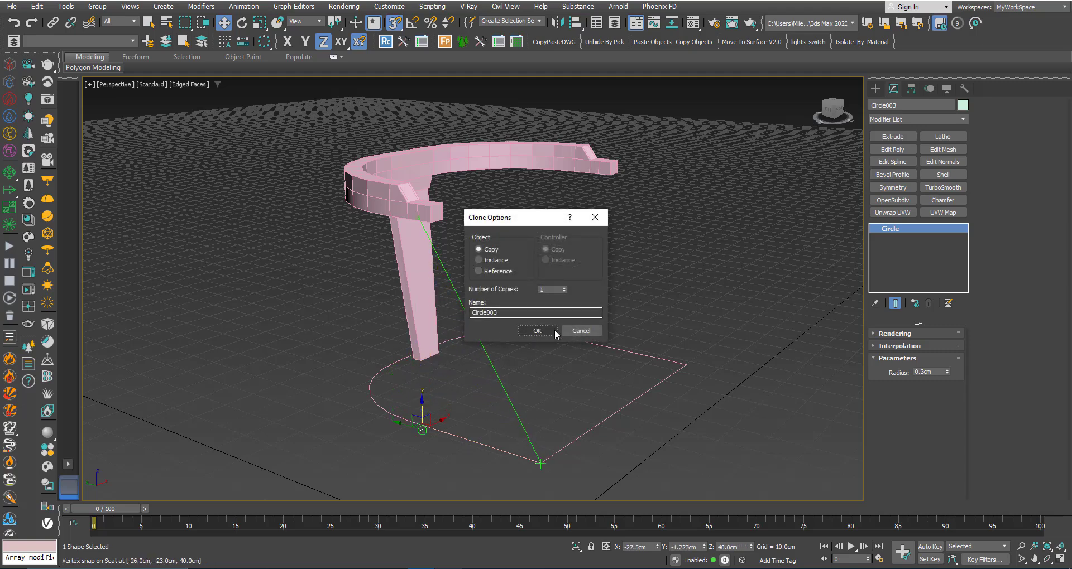
Clone the circle as an independent Copy and set its radius to 1.2cm
{"action": "left_click", "coordinate": [537, 330]}
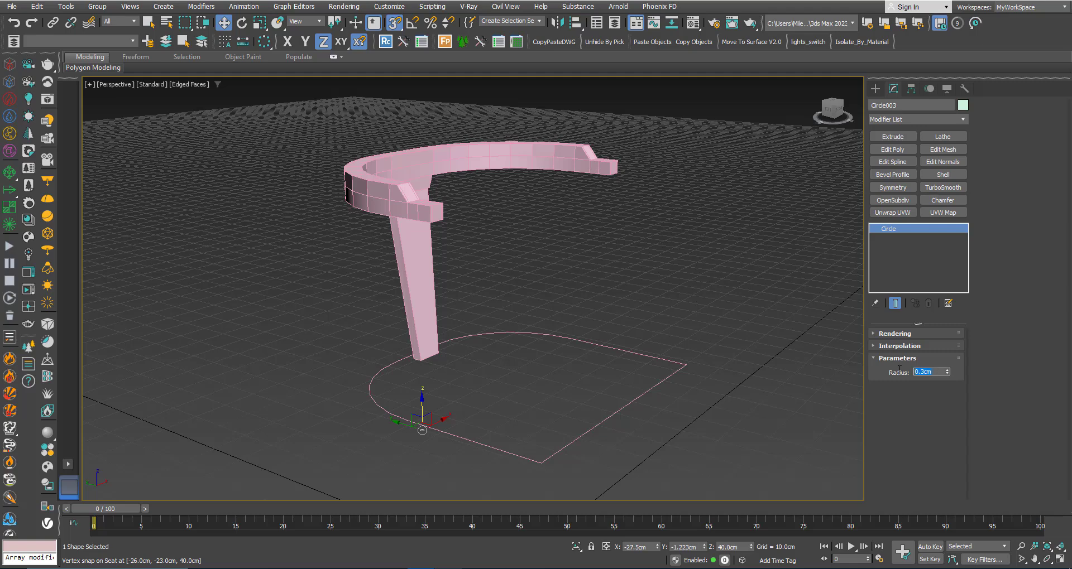
{"action": "type", "text": "1.2cm"}
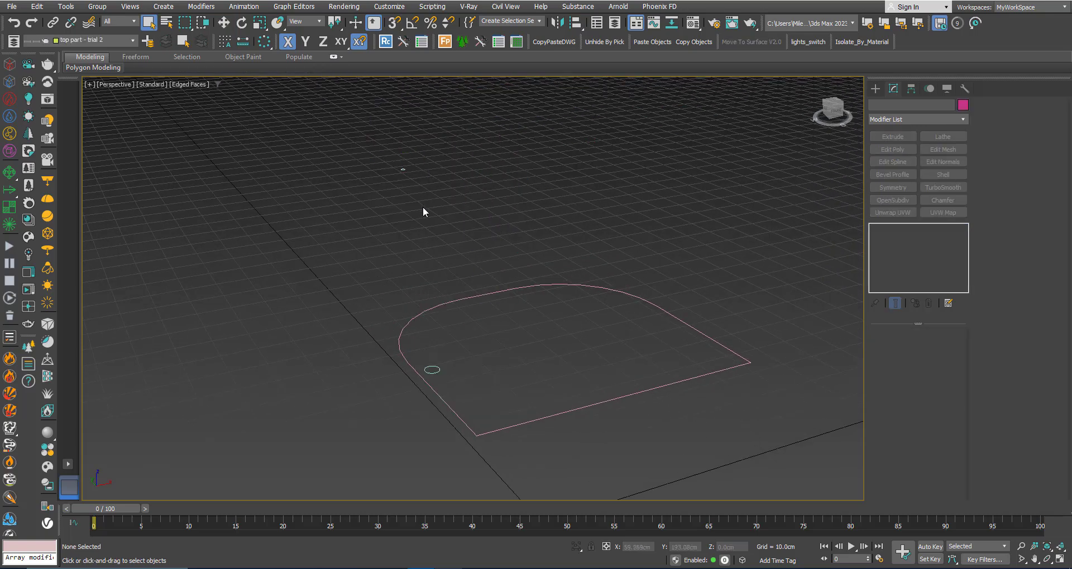
Convert Circle003 to an Editable Poly disc via the quad menu near the seat outline
{"action": "left_click_drag", "start_coordinate": [424, 212], "coordinate": [440, 248]}
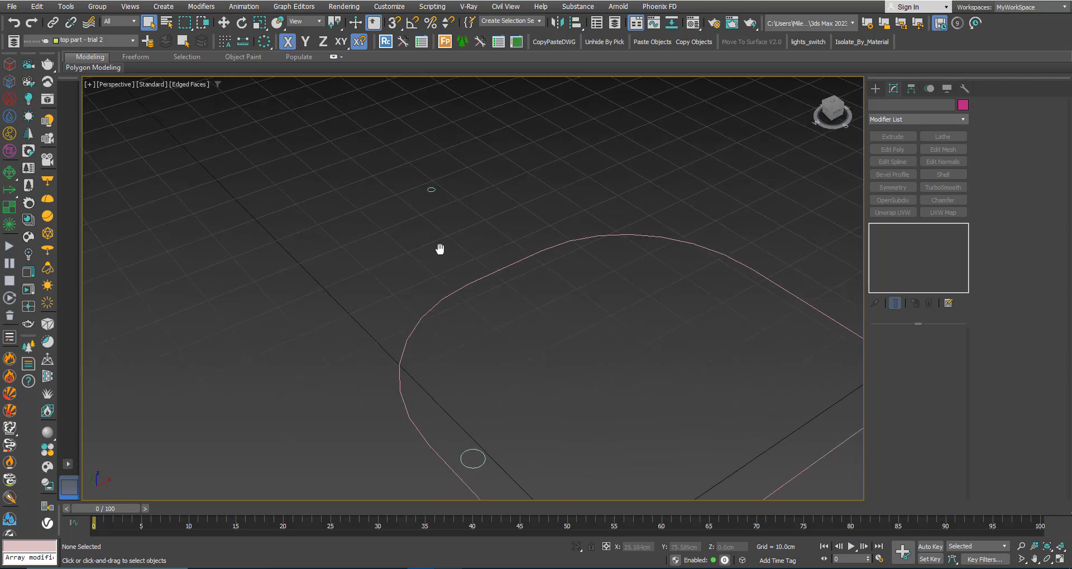
{"action": "left_click_drag", "start_coordinate": [440, 249], "coordinate": [458, 361]}
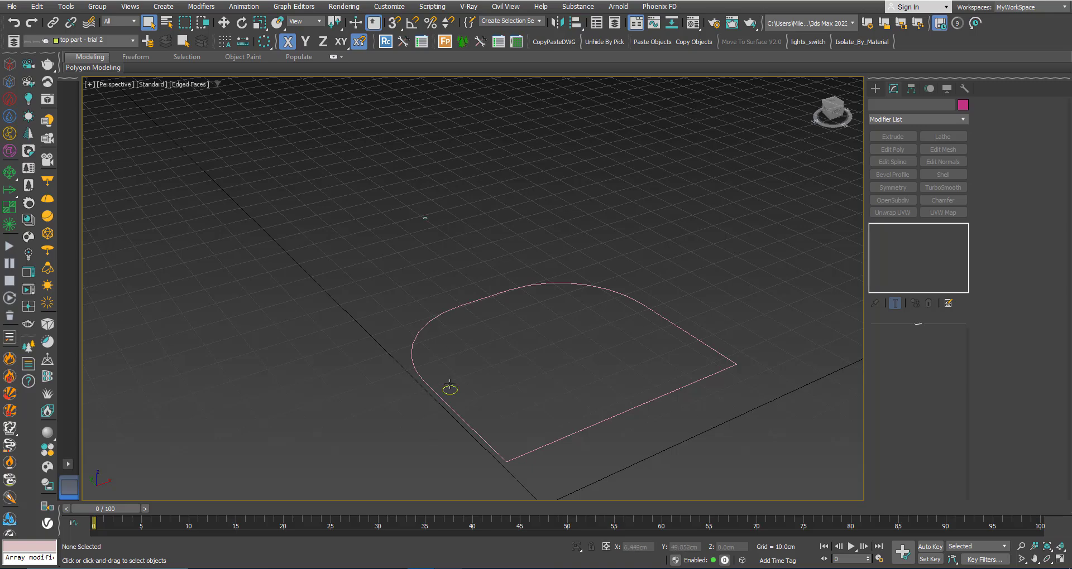
{"action": "right_click", "coordinate": [450, 389]}
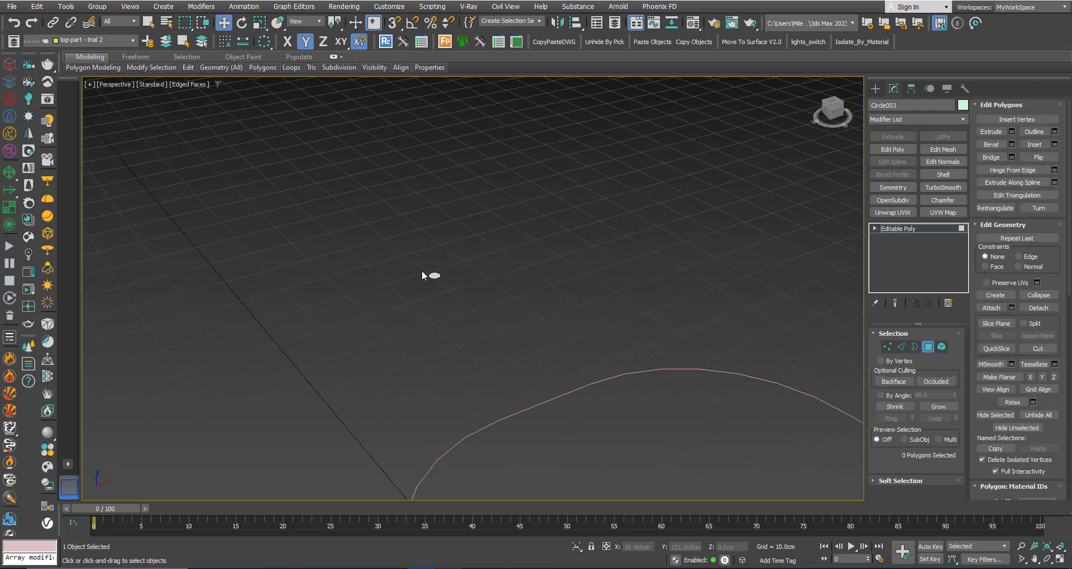
Extrude the disc's polygon into a thin rod and show the Top part again
{"action": "left_click", "coordinate": [436, 275]}
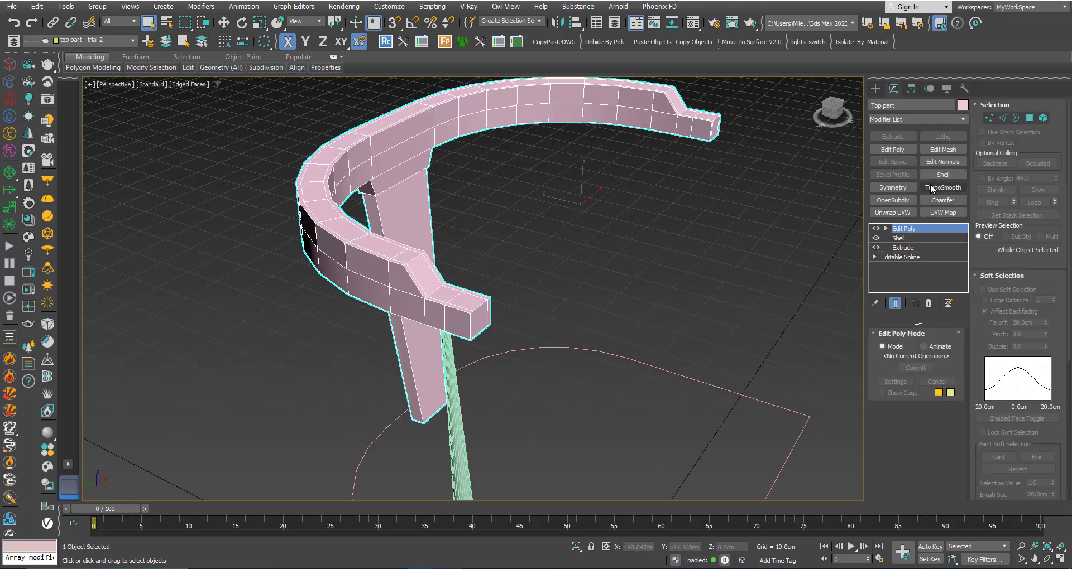
Add TurboSmooth with 2 iterations to the Top part, leaving its preview switched off
{"action": "left_click", "coordinate": [942, 187]}
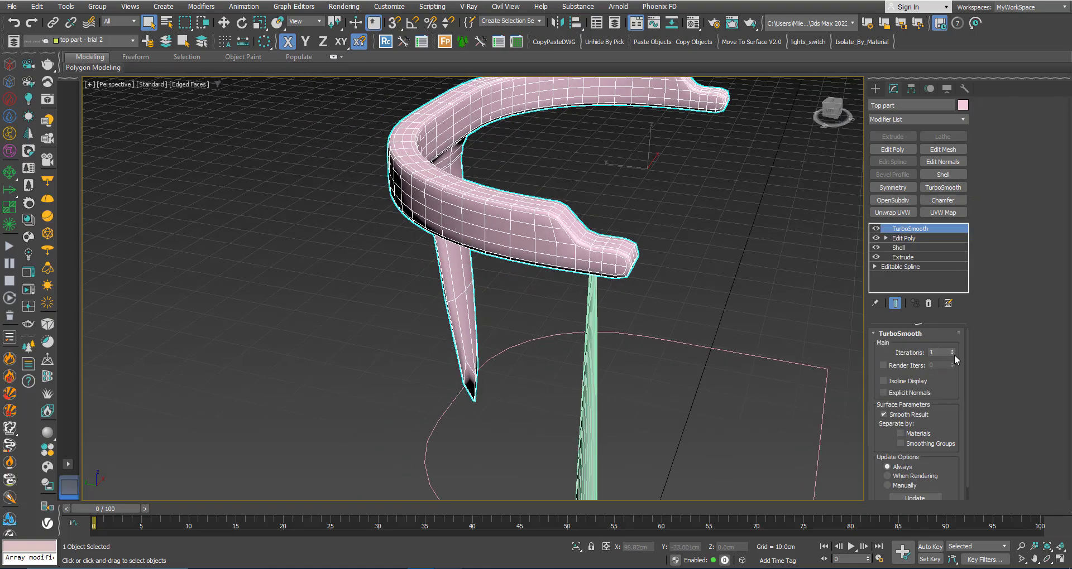
{"action": "left_click", "coordinate": [953, 350]}
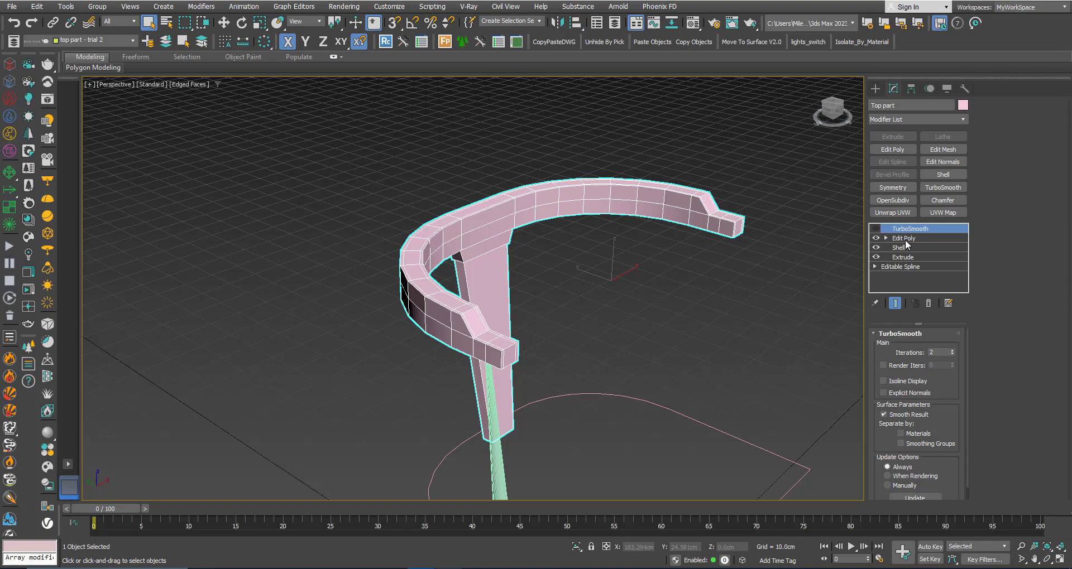
{"action": "left_click", "coordinate": [905, 238]}
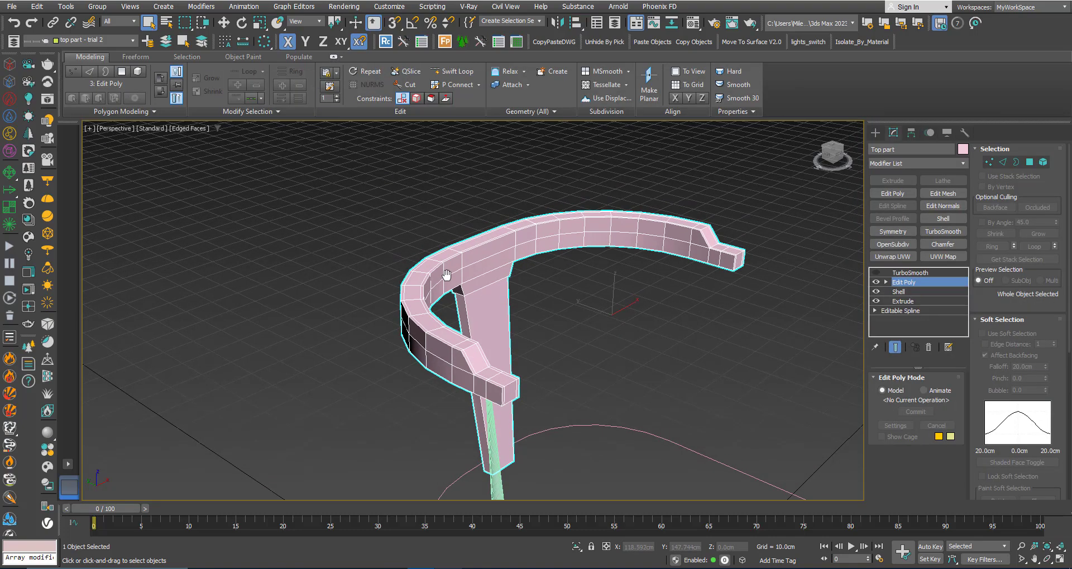
Hide everything except the Top part rail with Hide Unselected
{"action": "left_click_drag", "start_coordinate": [444, 273], "coordinate": [584, 325]}
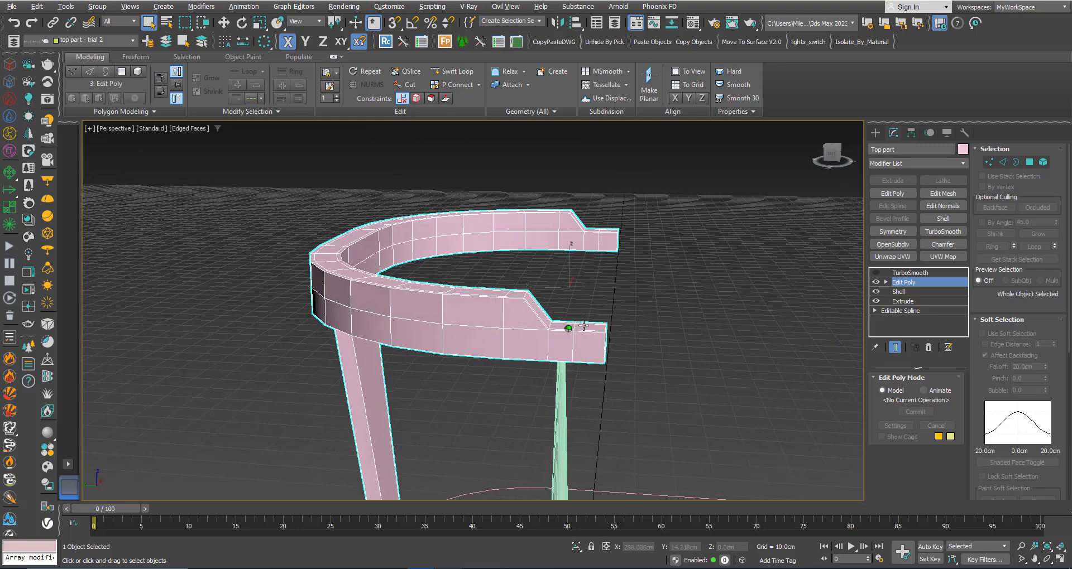
{"action": "right_click", "coordinate": [568, 327]}
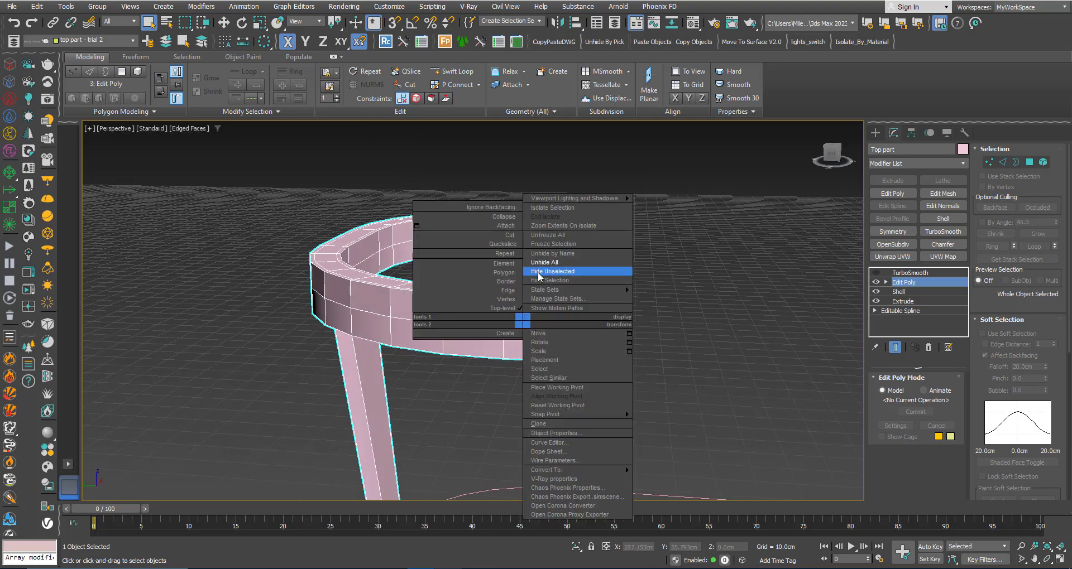
{"action": "left_click", "coordinate": [552, 271]}
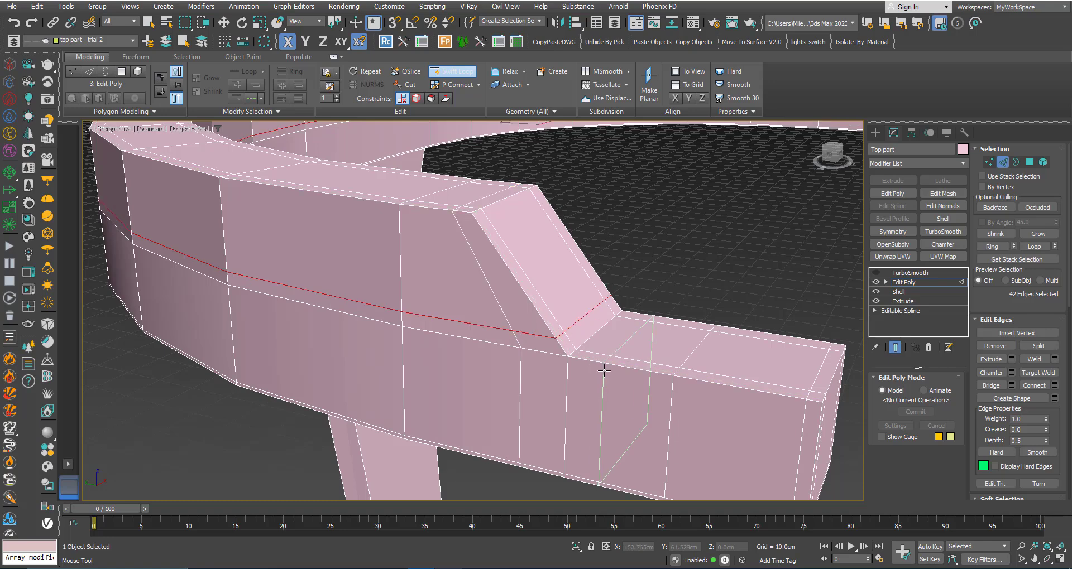
Add a Swift Loop edge across the rail end, show edged faces, and re-enable TurboSmooth
{"action": "left_click", "coordinate": [592, 365]}
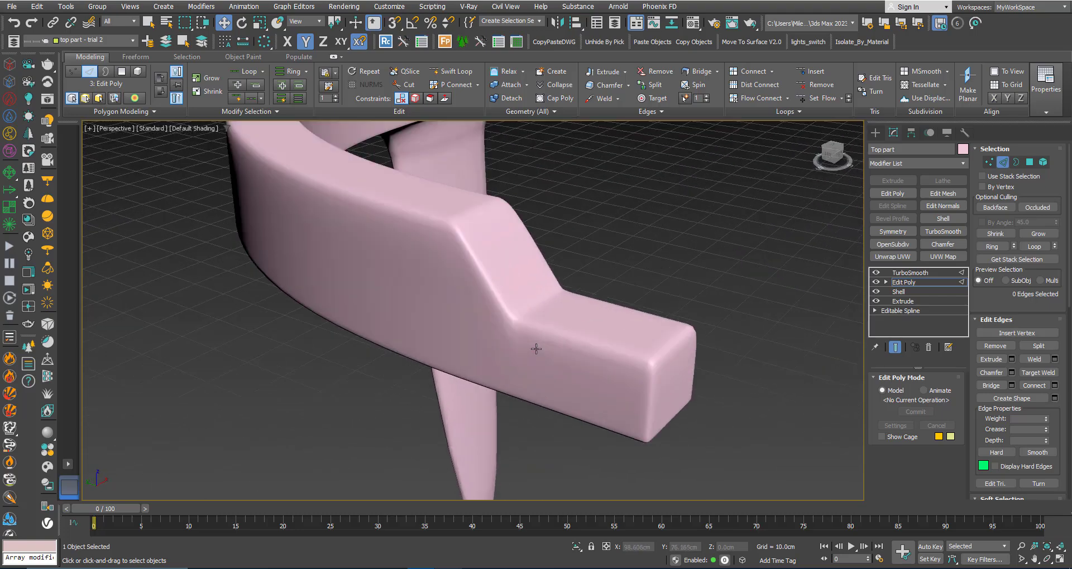
{"action": "mouse_move", "coordinate": [903, 282]}
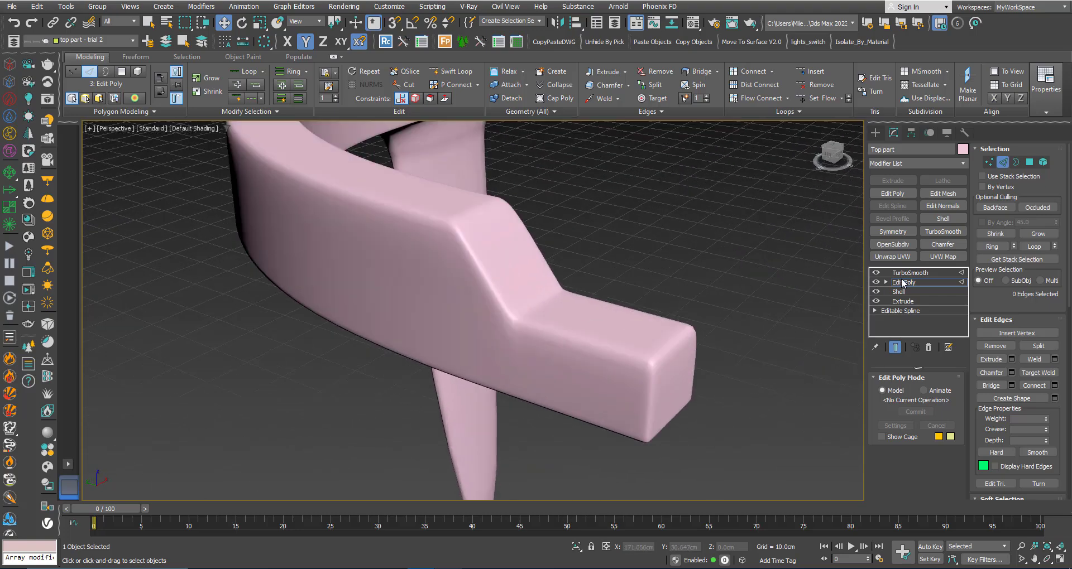
{"action": "left_click", "coordinate": [910, 272]}
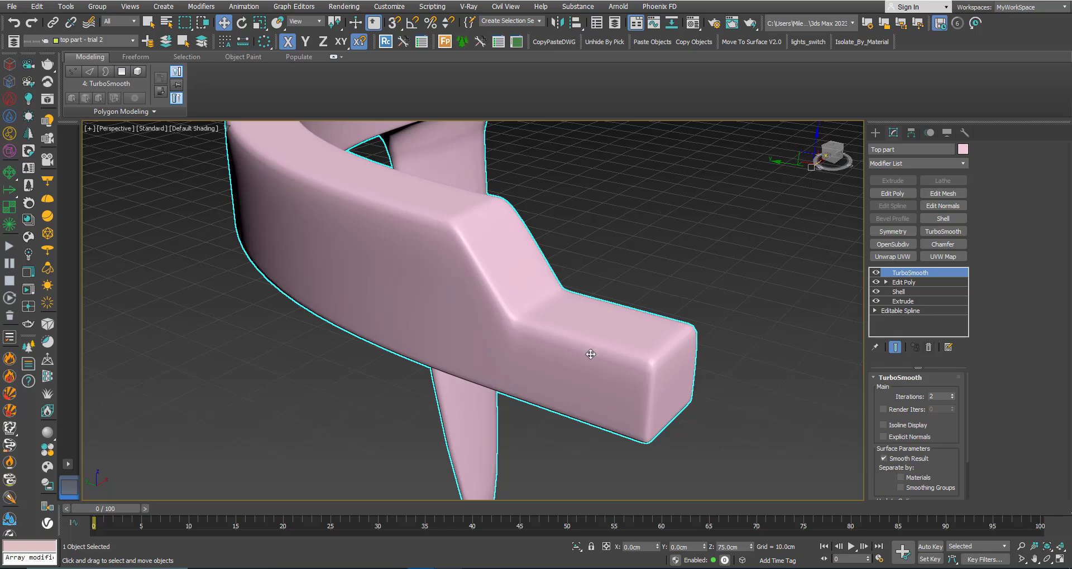
{"action": "key", "text": "F4"}
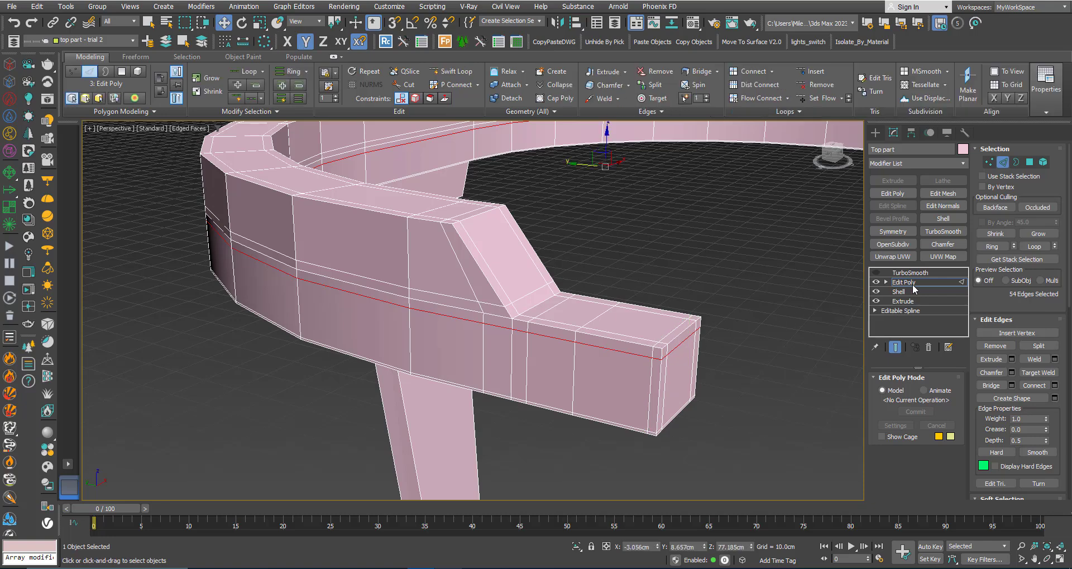
{"action": "left_click", "coordinate": [910, 272]}
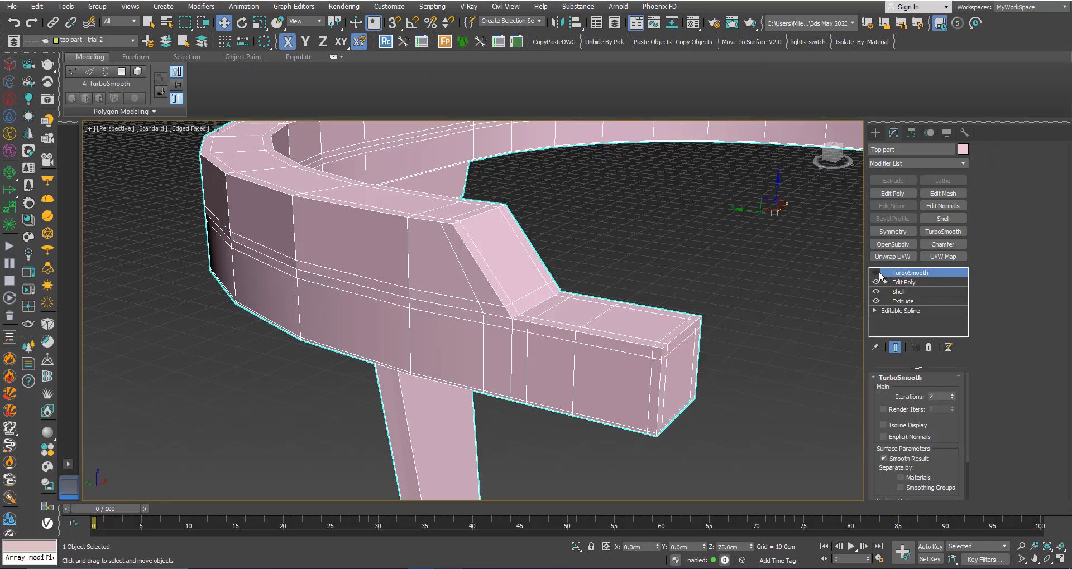
{"action": "left_click", "coordinate": [605, 292]}
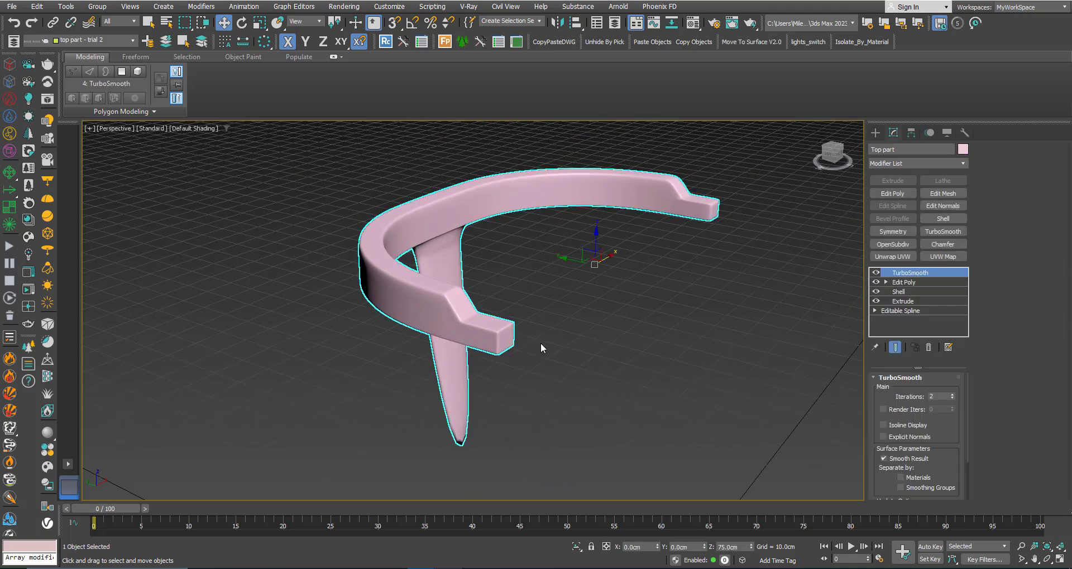
Add more supporting edge loops to rail and splat in Edit Poly, then review the smoothing
{"action": "left_click", "coordinate": [904, 282]}
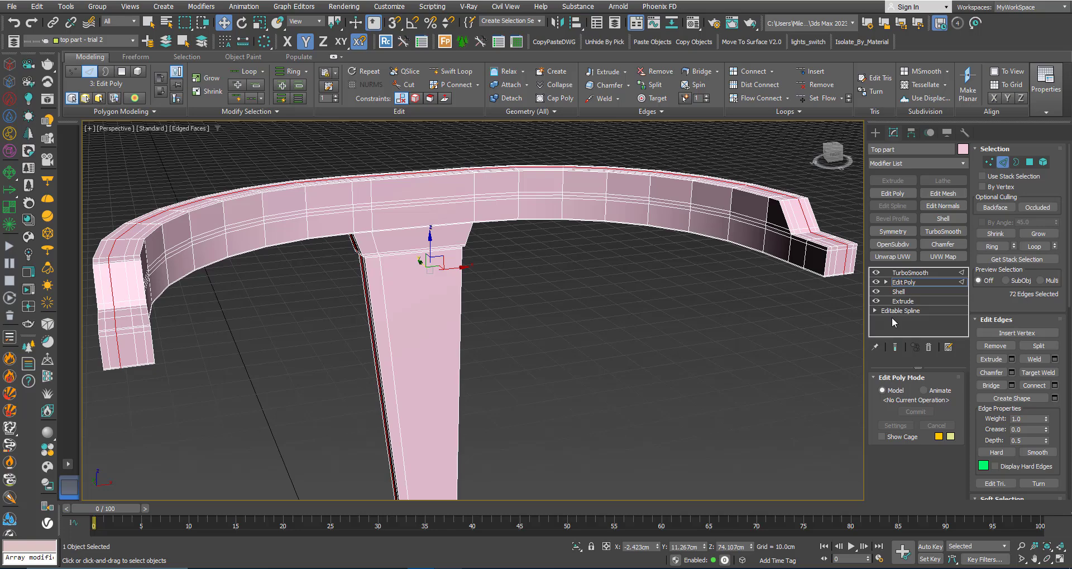
{"action": "left_click", "coordinate": [909, 273]}
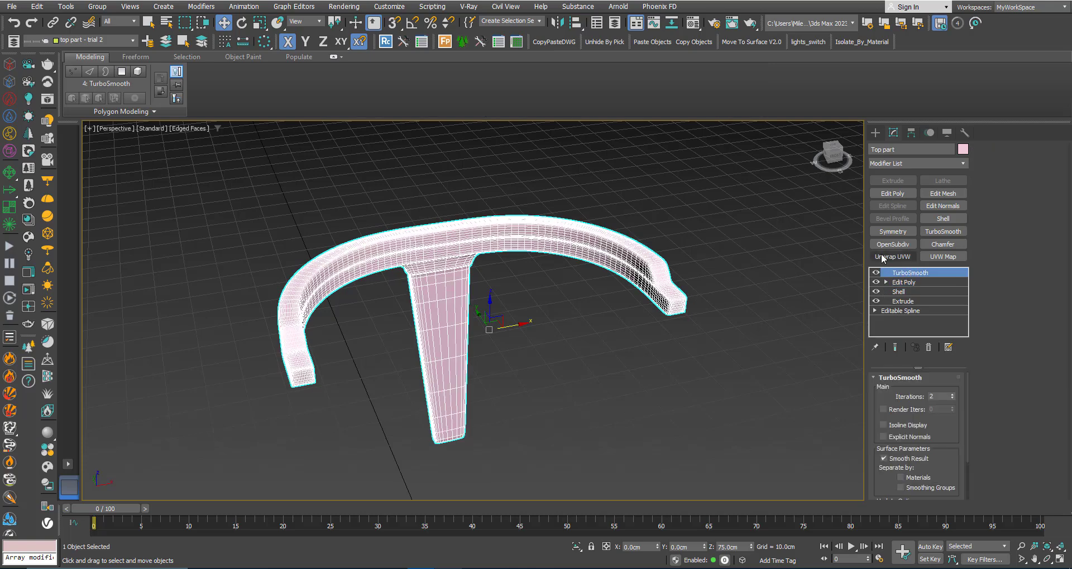
Mirror the Top part with Symmetry across X with Flip enabled, and select the chair back frame
{"action": "left_click", "coordinate": [894, 231]}
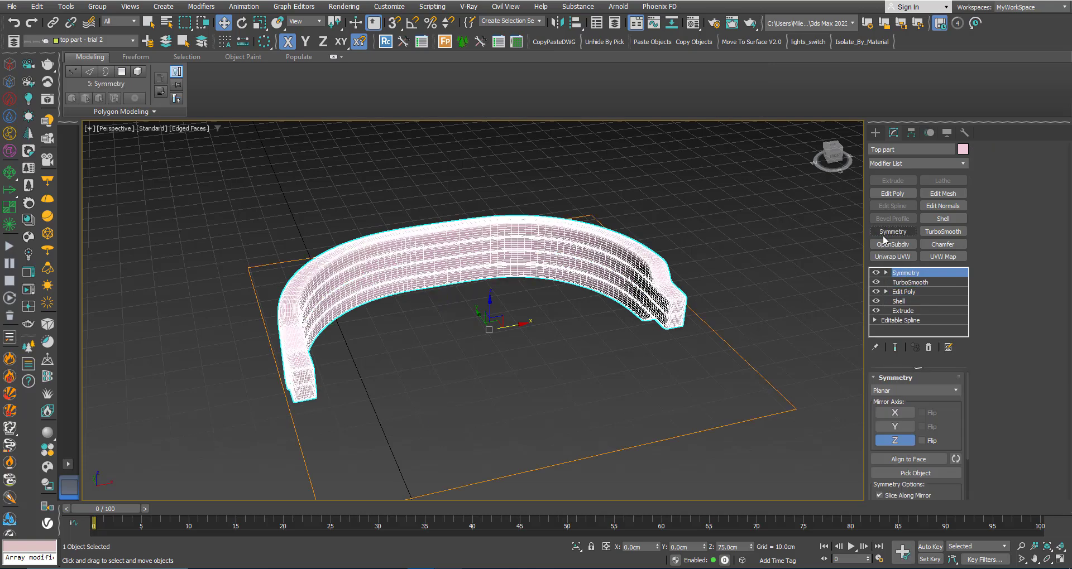
{"action": "left_click", "coordinate": [895, 413]}
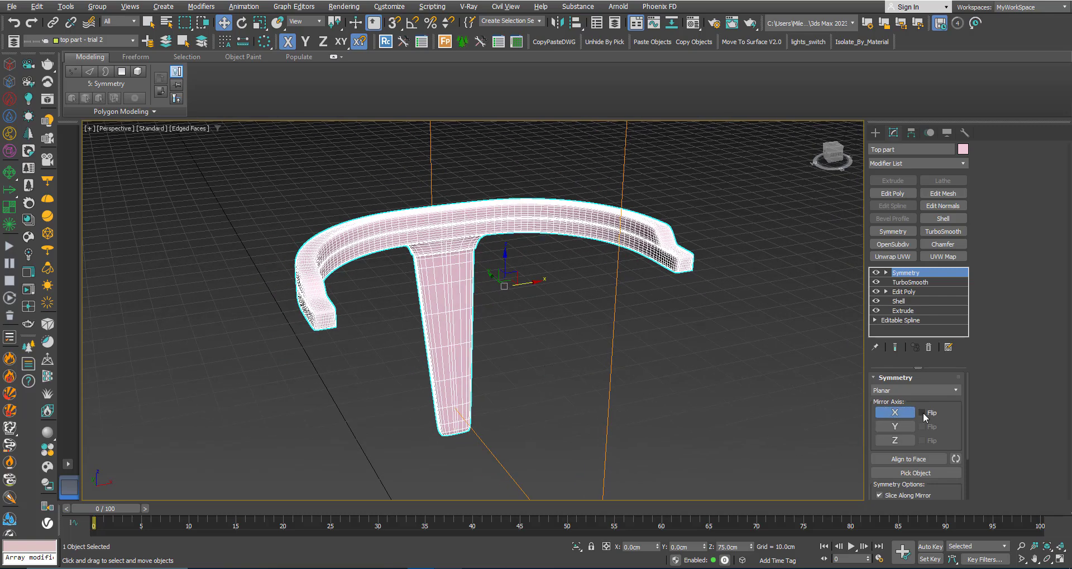
{"action": "left_click", "coordinate": [697, 390]}
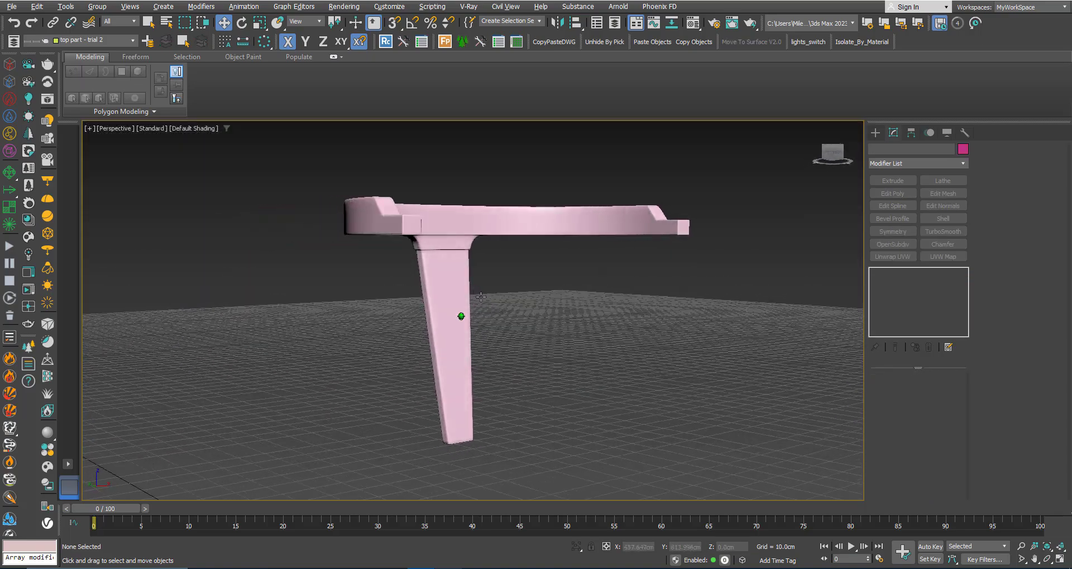
{"action": "left_click_drag", "start_coordinate": [479, 308], "coordinate": [468, 326]}
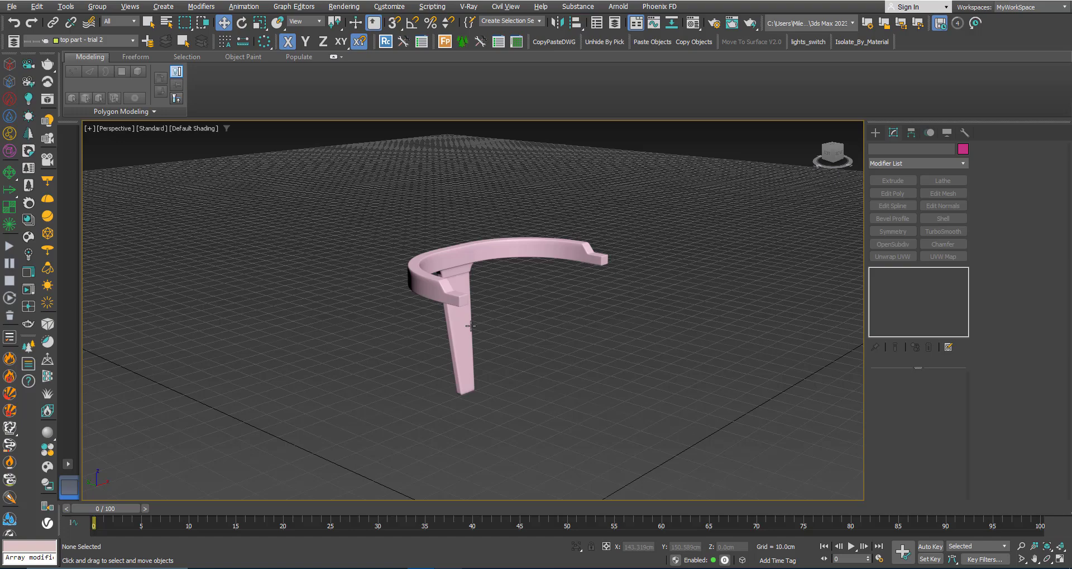
{"action": "left_click", "coordinate": [467, 325]}
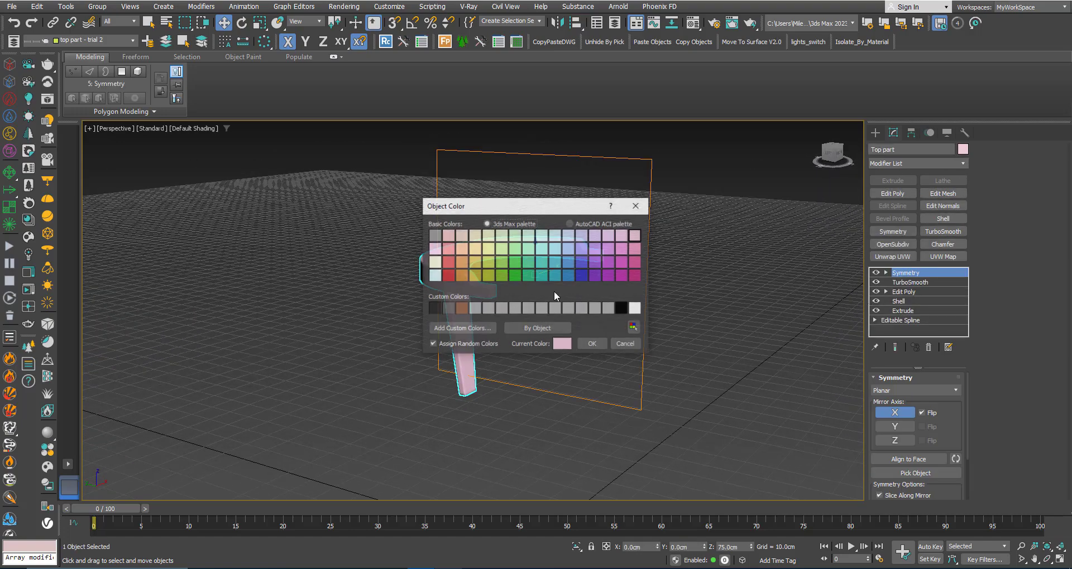
Colour the frame brown and attach the leg in Edit Poly so Symmetry mirrors it
{"action": "left_click", "coordinate": [592, 344]}
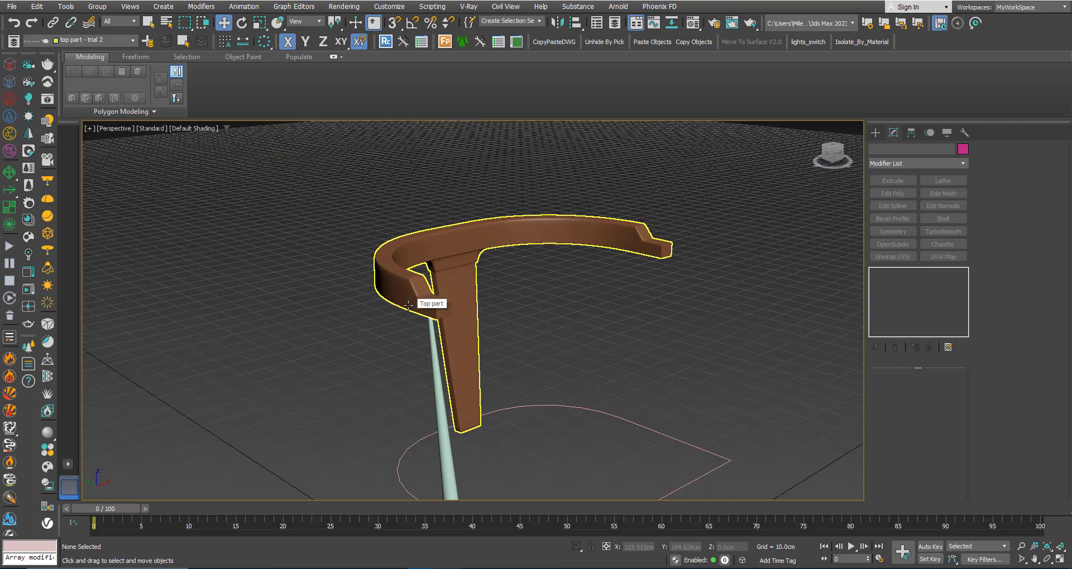
{"action": "left_click", "coordinate": [894, 231]}
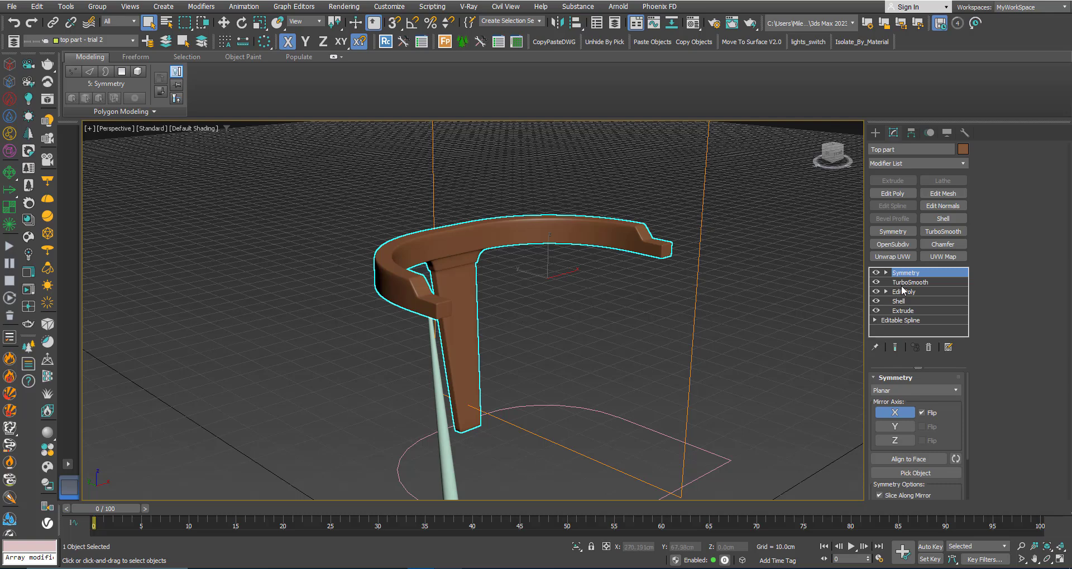
{"action": "left_click", "coordinate": [904, 291]}
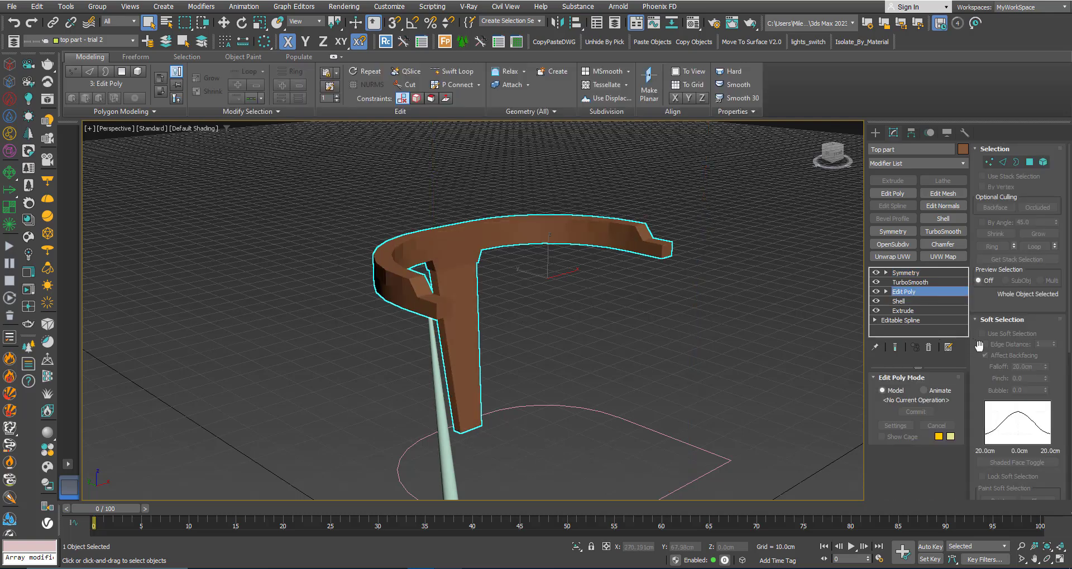
{"action": "left_click", "coordinate": [1009, 344]}
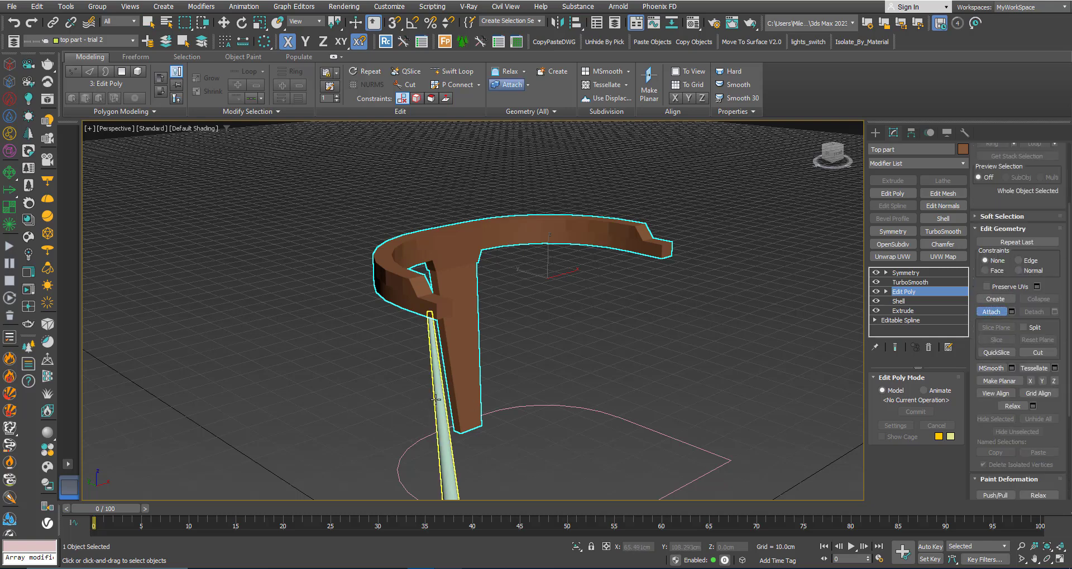
{"action": "left_click", "coordinate": [910, 281]}
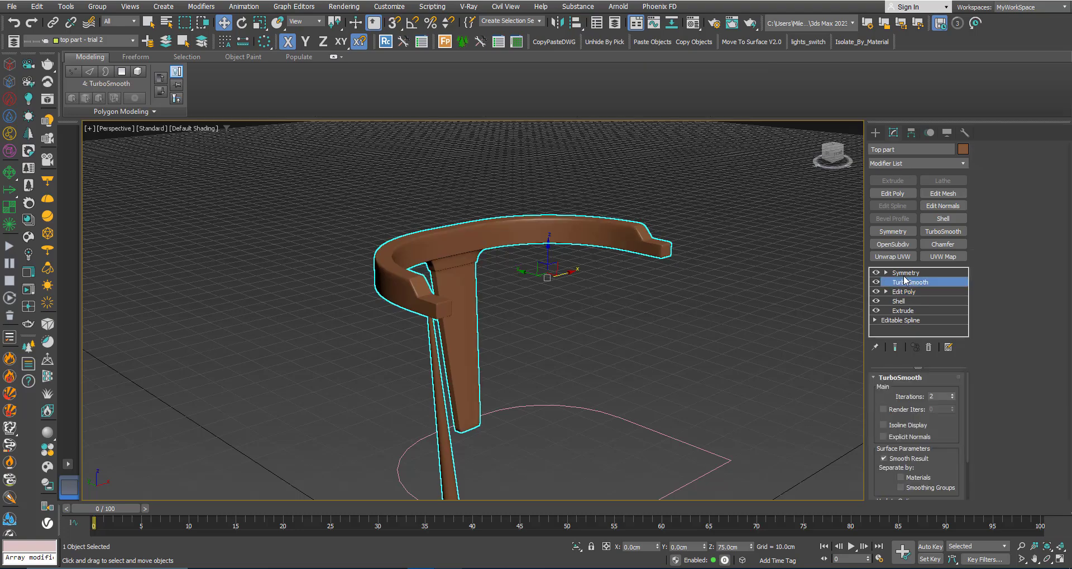
{"action": "left_click", "coordinate": [904, 273]}
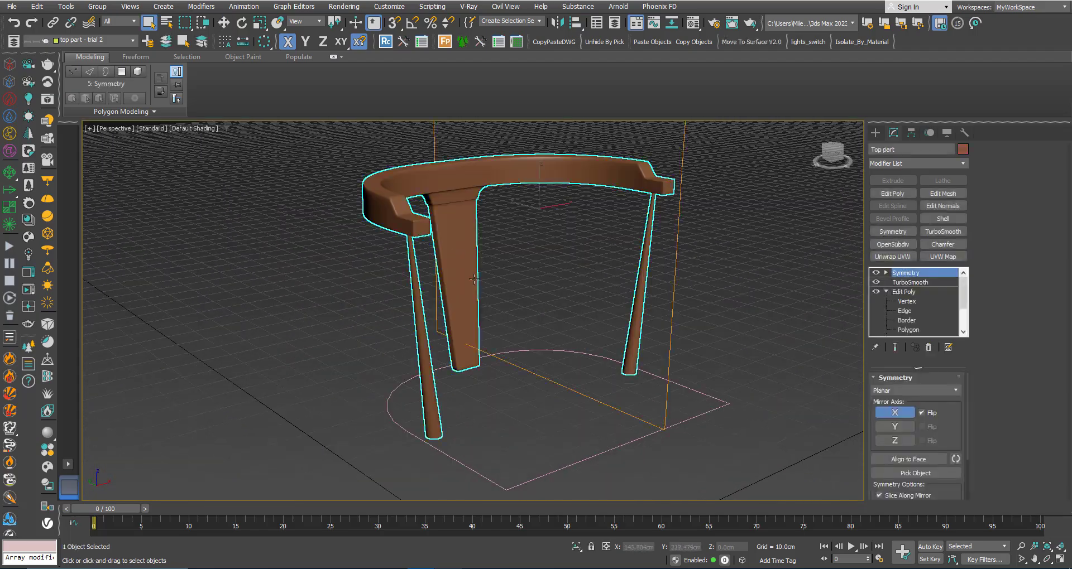
With Symmetry off, move the splat-to-rail joint vertices, then show the mirrored frame again
{"action": "left_click", "coordinate": [875, 272]}
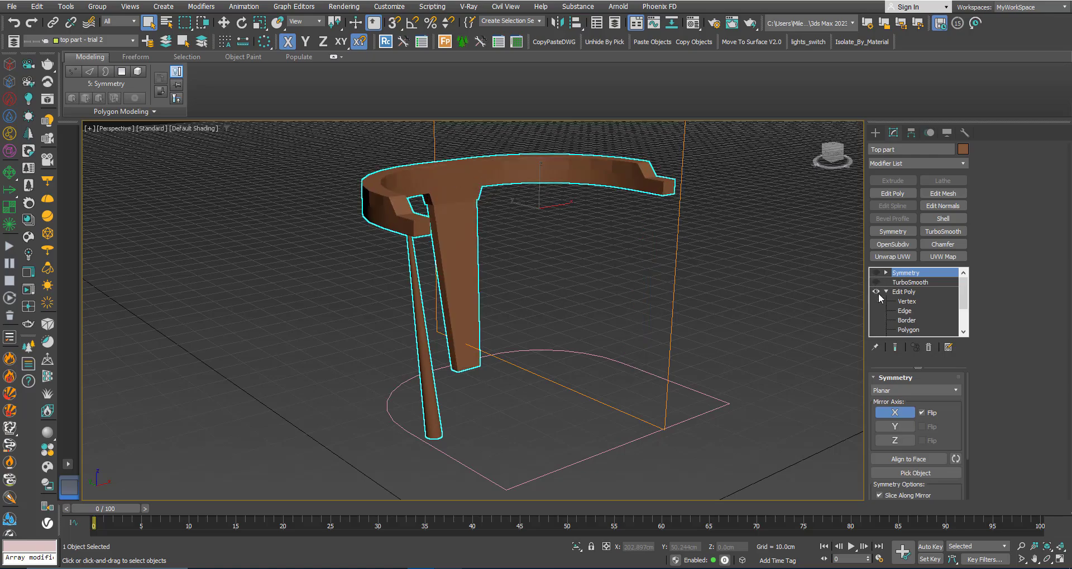
{"action": "left_click", "coordinate": [905, 293]}
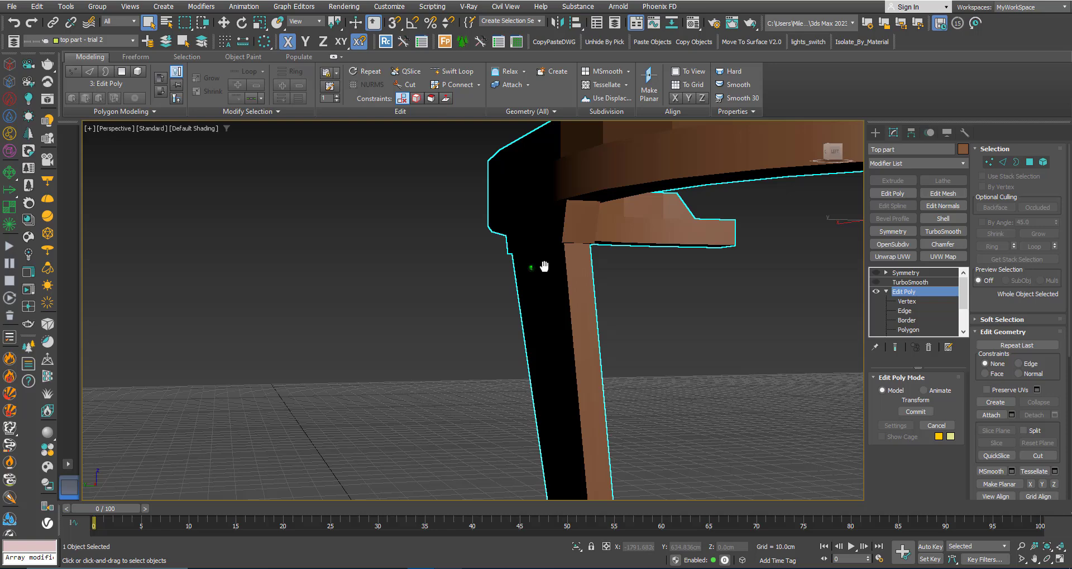
{"action": "left_click_drag", "start_coordinate": [544, 267], "coordinate": [490, 224]}
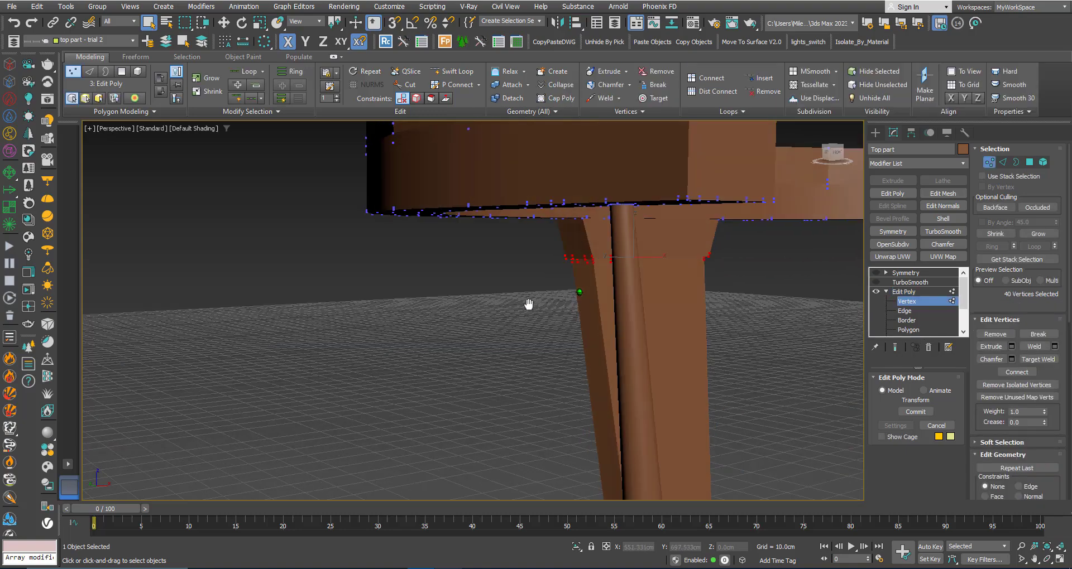
{"action": "left_click_drag", "start_coordinate": [528, 304], "coordinate": [388, 318]}
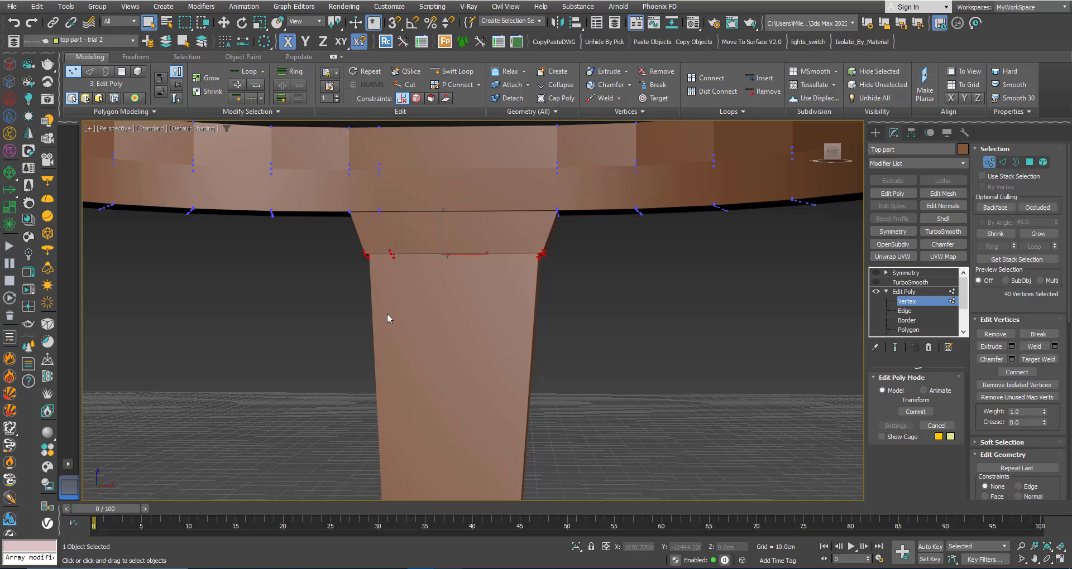
{"action": "key", "text": "F3"}
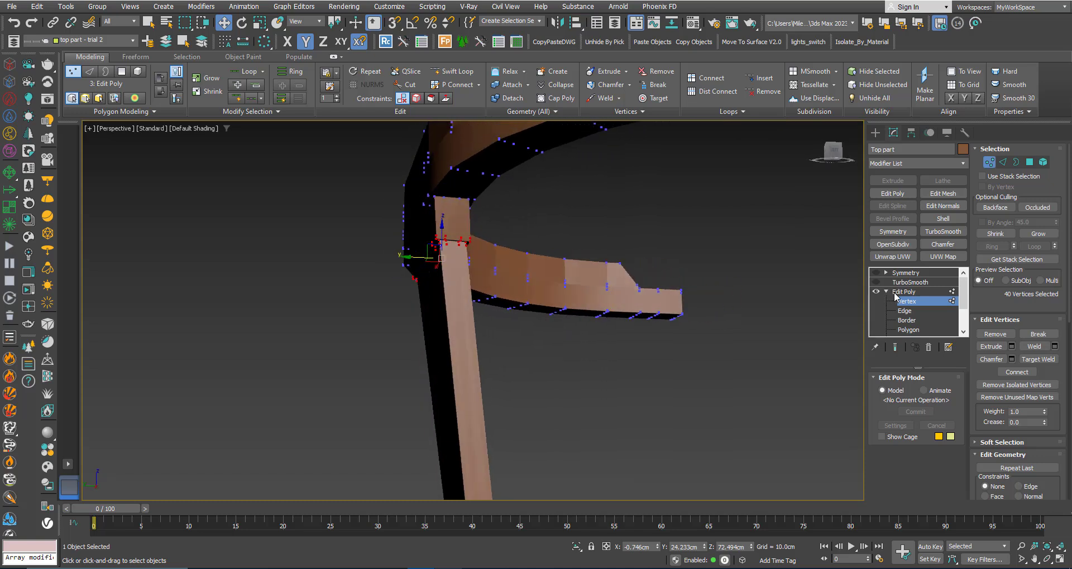
{"action": "left_click", "coordinate": [911, 283]}
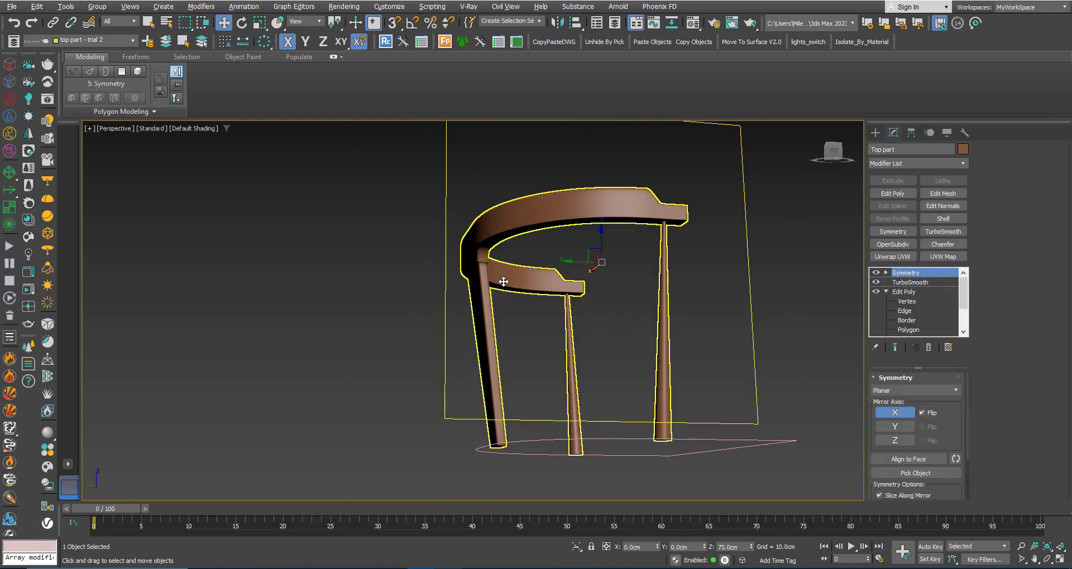
Select the edge loops along the curved top rail in Edit Poly edge mode
{"action": "left_click_drag", "start_coordinate": [503, 282], "coordinate": [409, 318]}
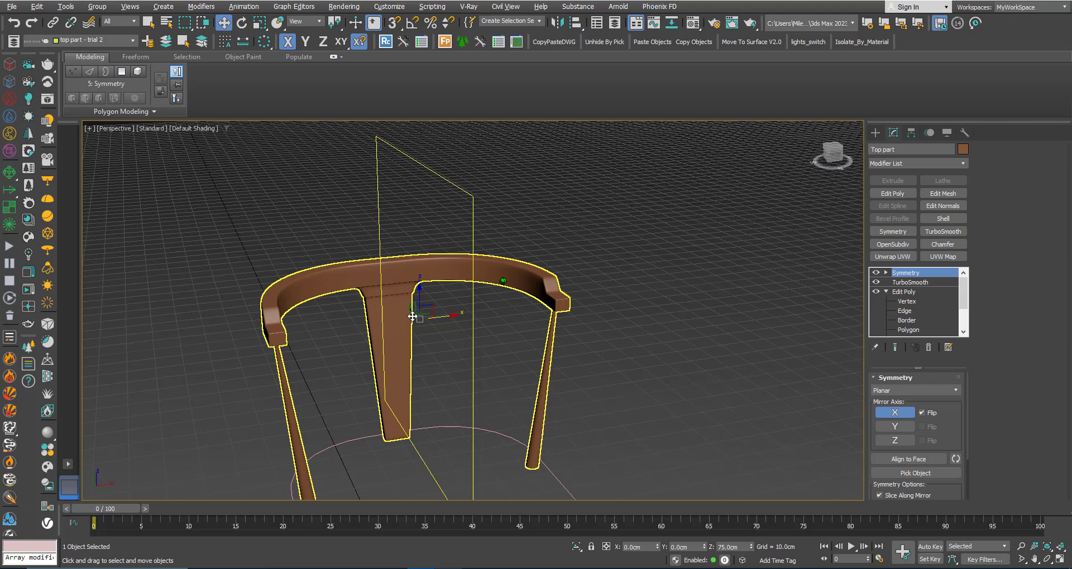
{"action": "left_click", "coordinate": [366, 351]}
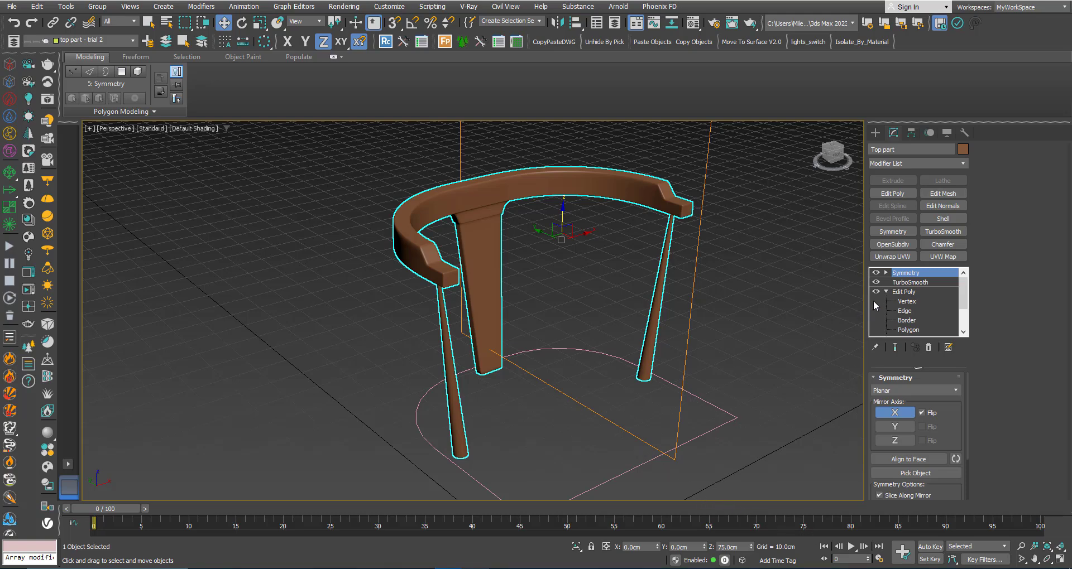
{"action": "left_click", "coordinate": [904, 291]}
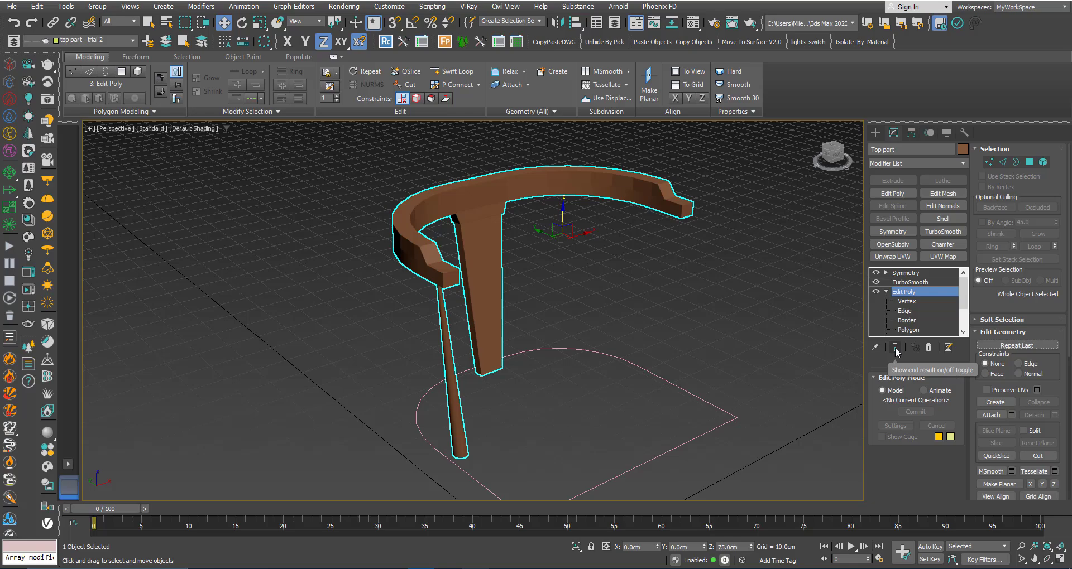
{"action": "left_click_drag", "start_coordinate": [548, 274], "coordinate": [479, 301]}
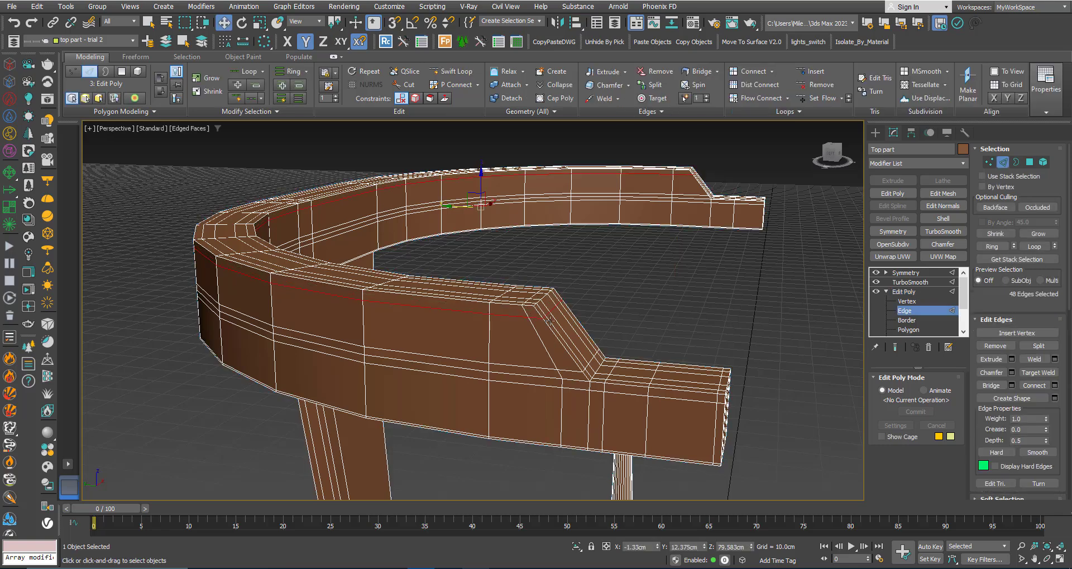
Re-enable TurboSmooth and Symmetry to show the full frame, then deselect it
{"action": "left_click", "coordinate": [910, 281]}
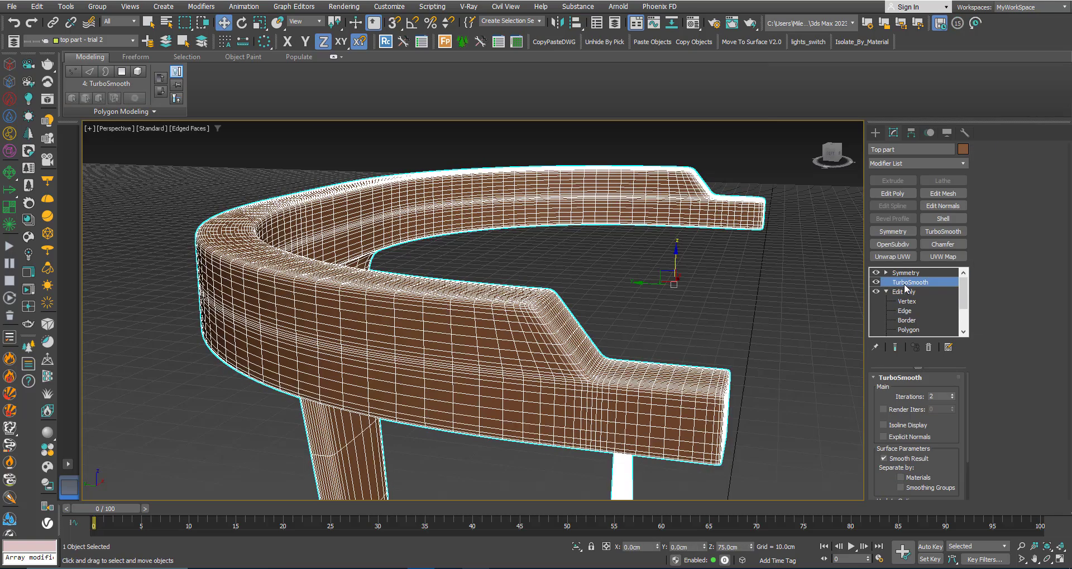
{"action": "left_click", "coordinate": [906, 273]}
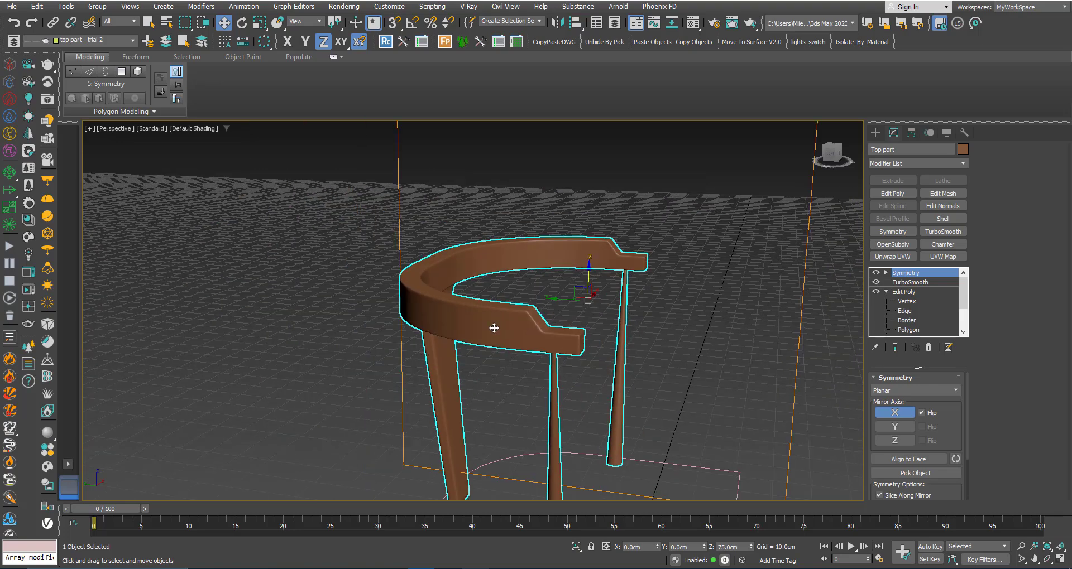
{"action": "left_click_drag", "start_coordinate": [494, 328], "coordinate": [435, 315]}
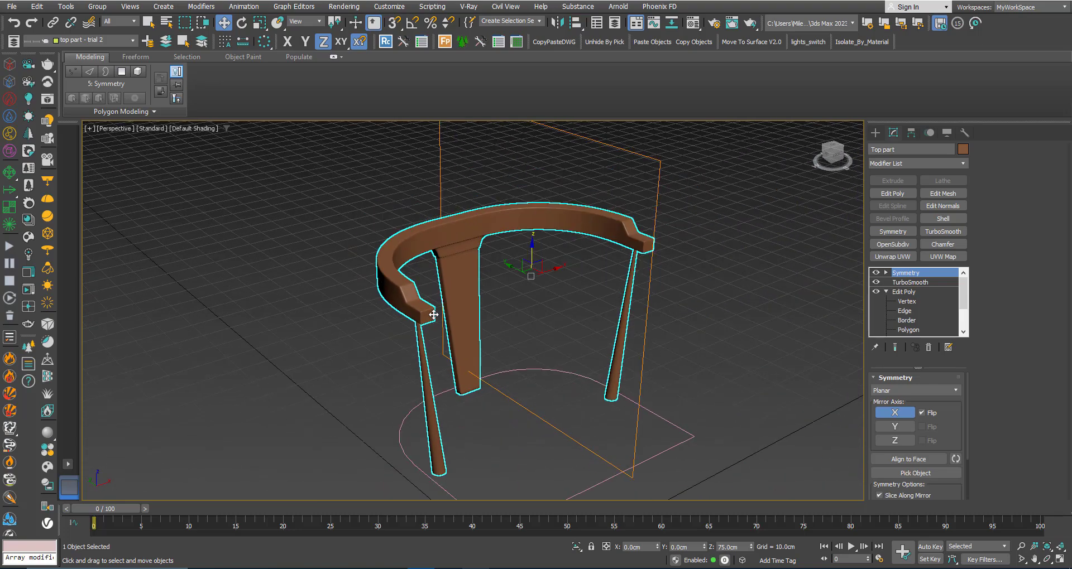
{"action": "left_click", "coordinate": [396, 352]}
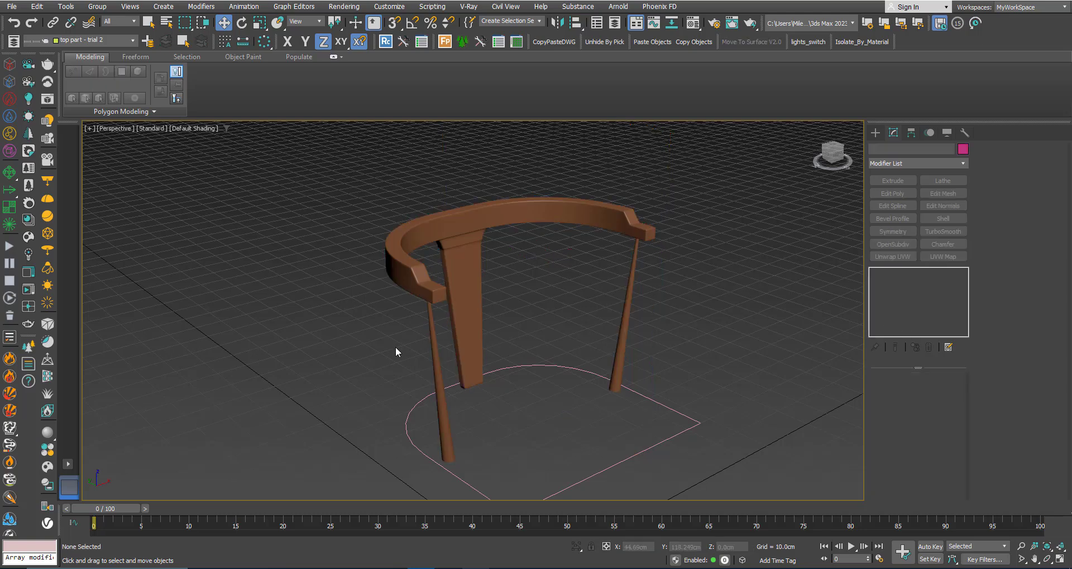
{"action": "mouse_move", "coordinate": [398, 347]}
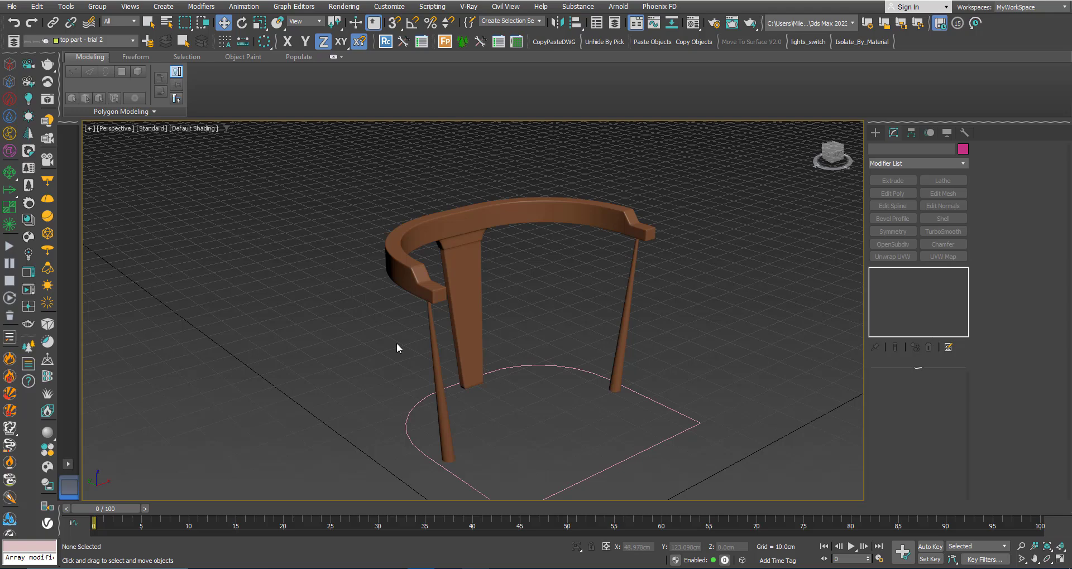
{"action": "mouse_move", "coordinate": [591, 436]}
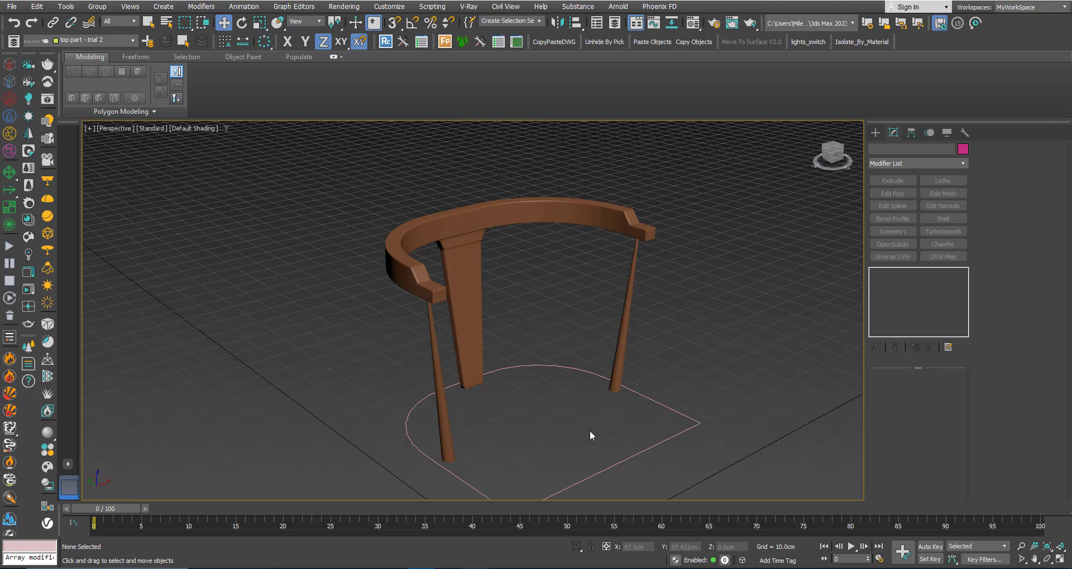
{"action": "mouse_move", "coordinate": [542, 428]}
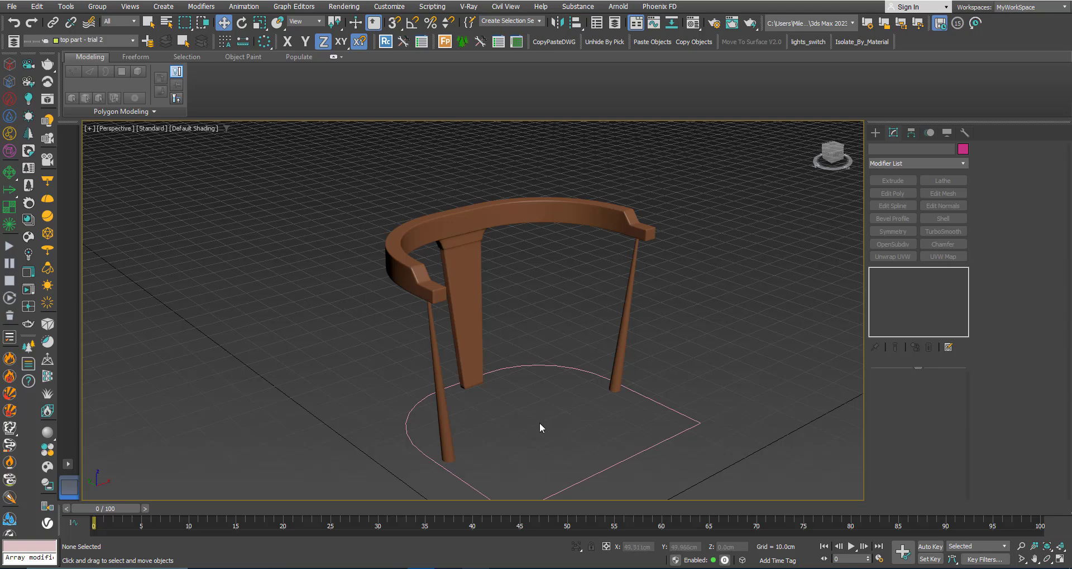
{"action": "mouse_move", "coordinate": [530, 424]}
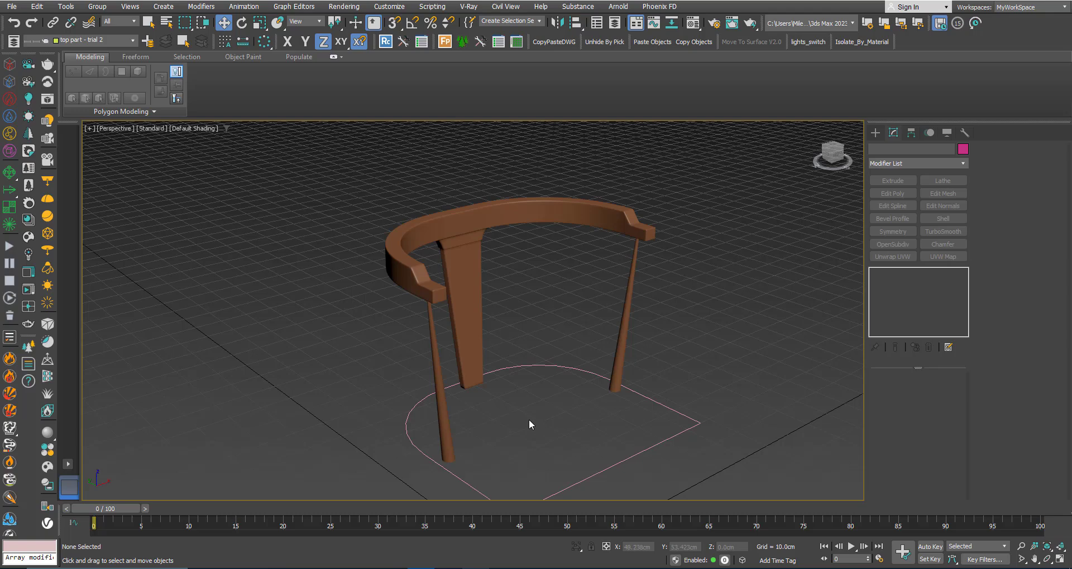
{"action": "mouse_move", "coordinate": [570, 427]}
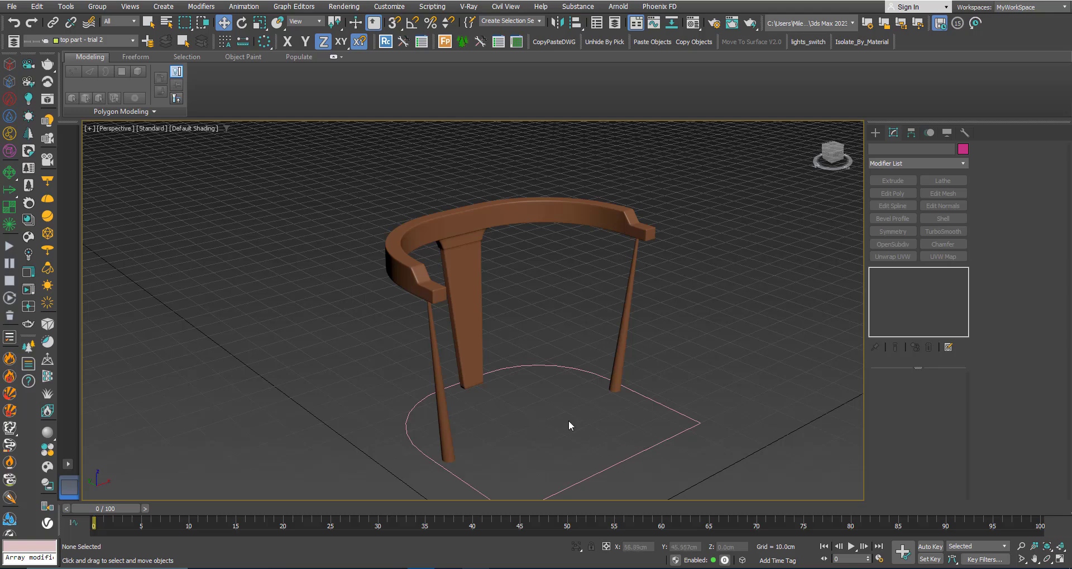